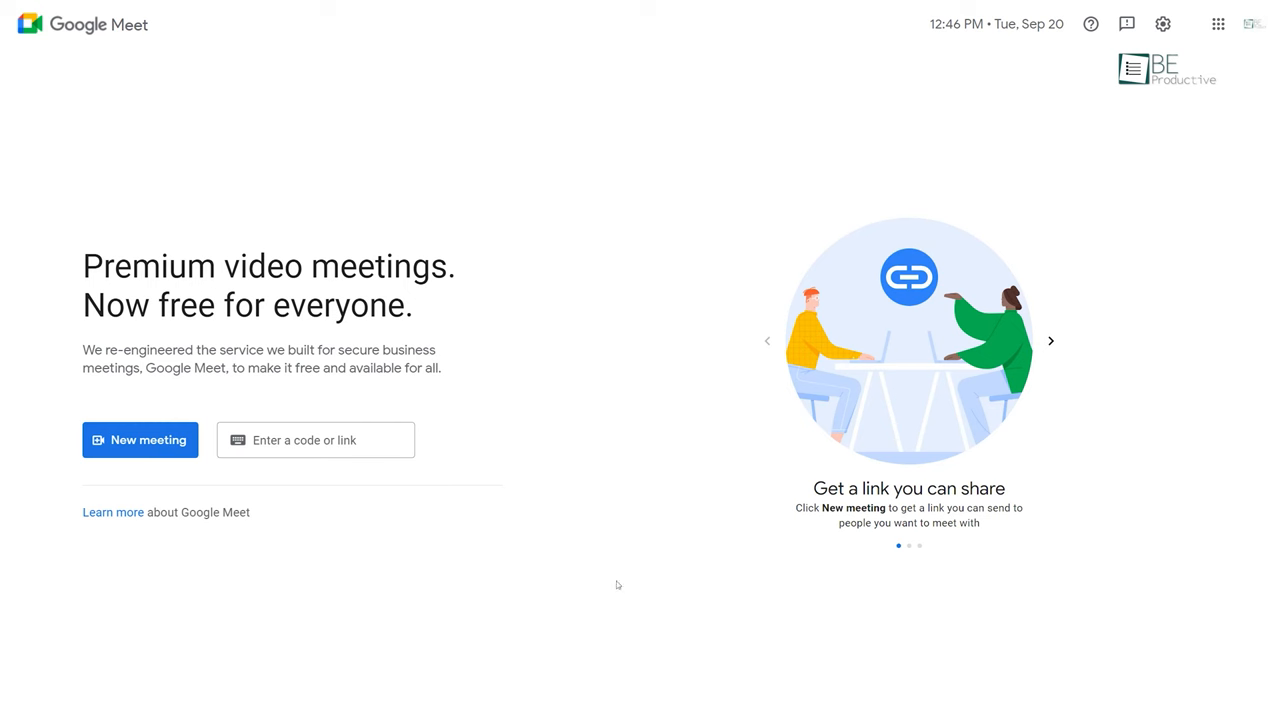
- Browse Google Meet's new-meeting options, then view Airgram's Meetings page asking to connect a calendar
{"action": "left_click", "coordinate": [140, 440]}
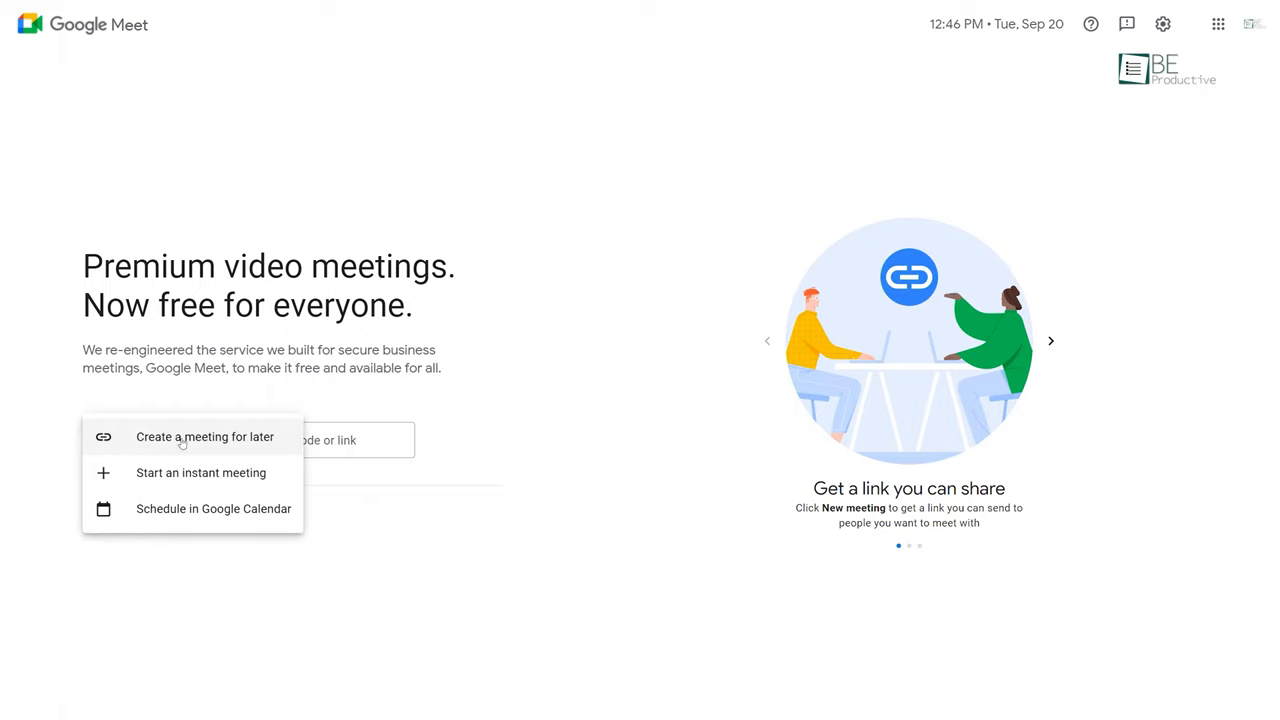
{"action": "left_click", "coordinate": [204, 437]}
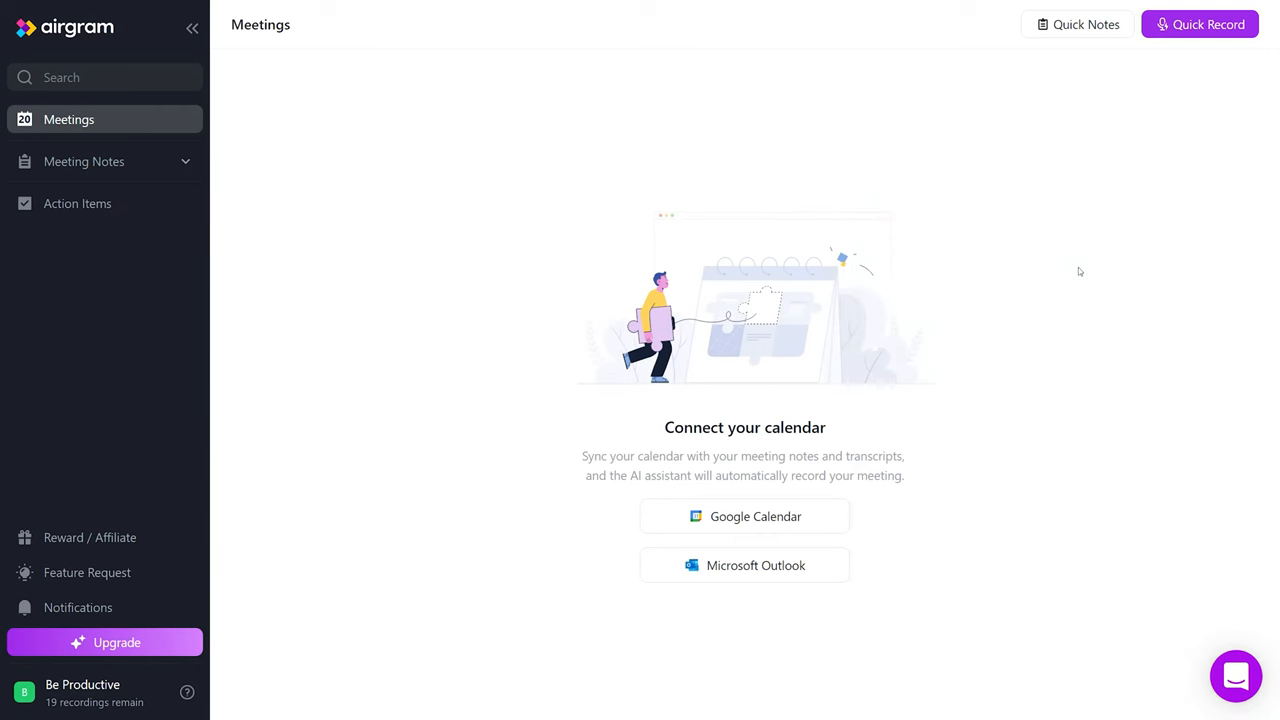
{"action": "left_click", "coordinate": [84, 161]}
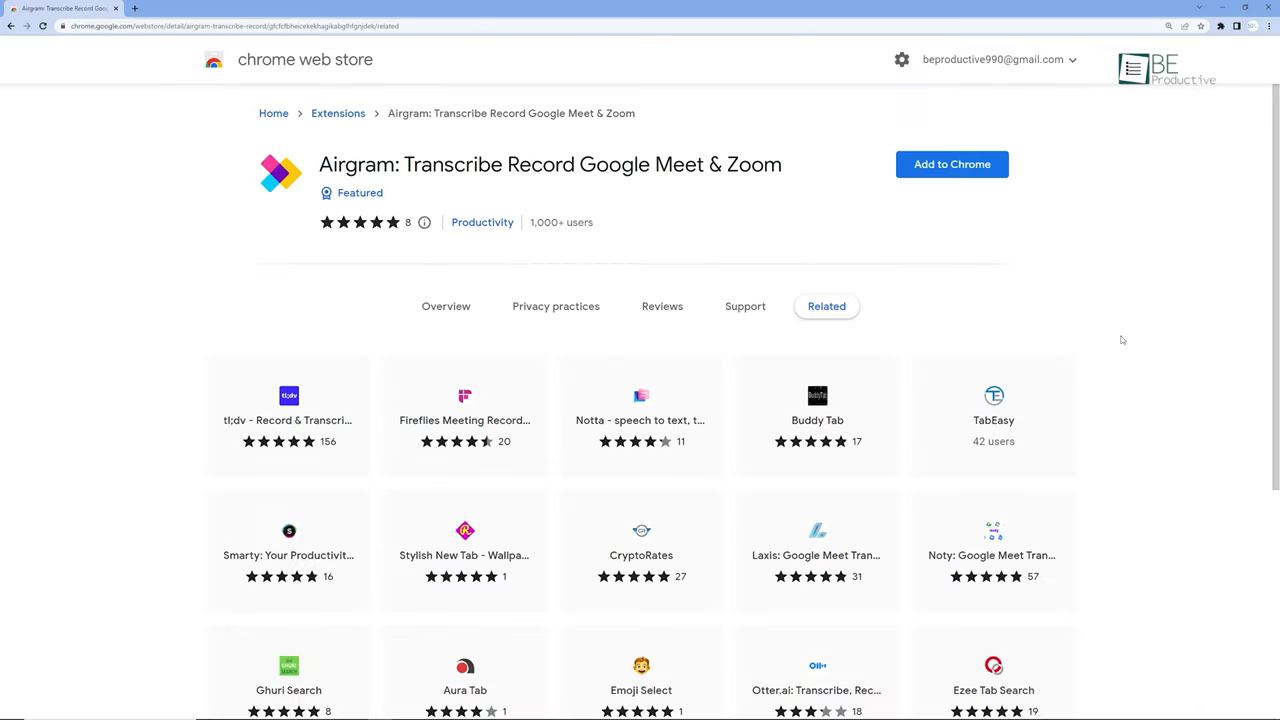
- Install the Airgram Chrome extension and connect Google Calendar to sync the weekly Meeting events
{"action": "left_click", "coordinate": [951, 164]}
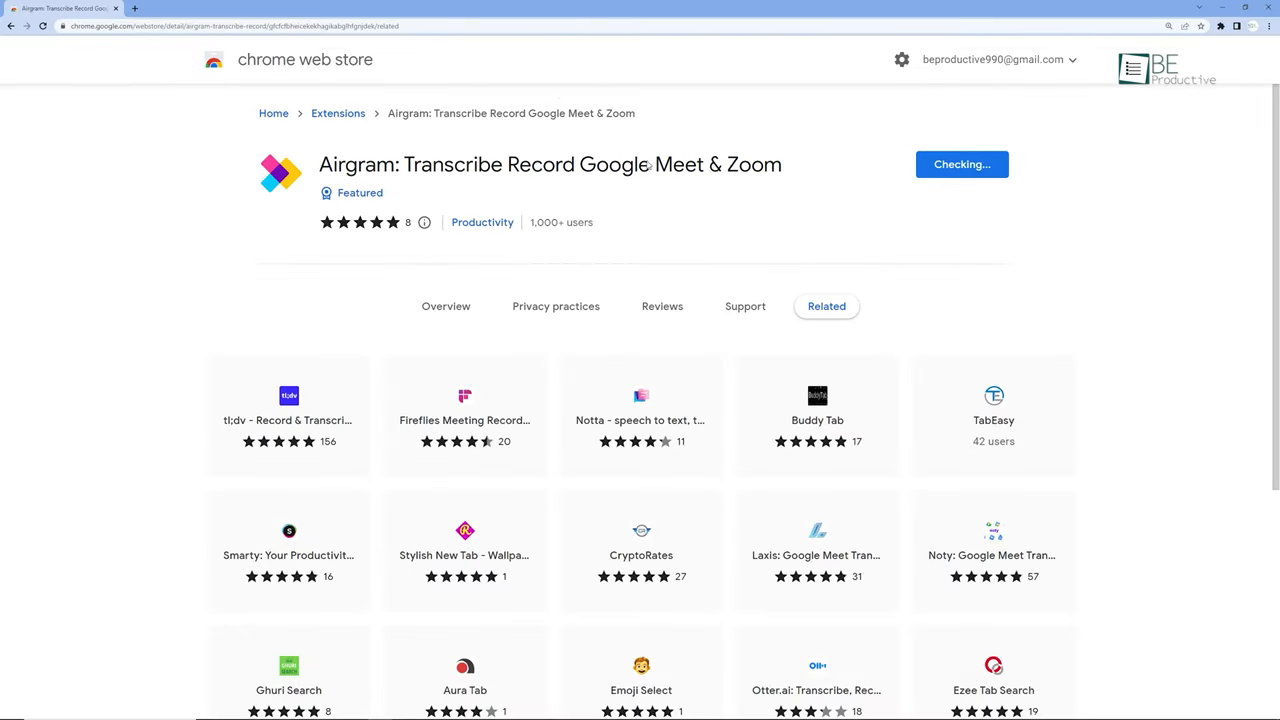
{"action": "left_click", "coordinate": [65, 8]}
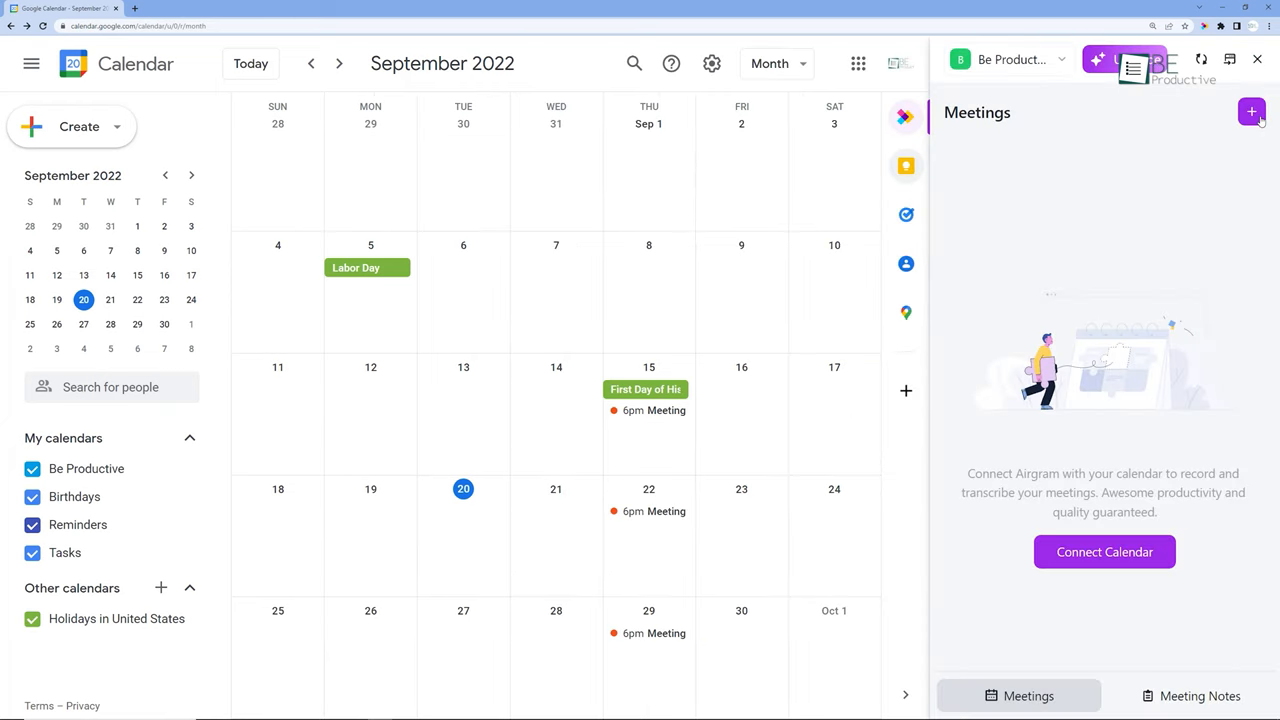
{"action": "left_click", "coordinate": [1104, 551]}
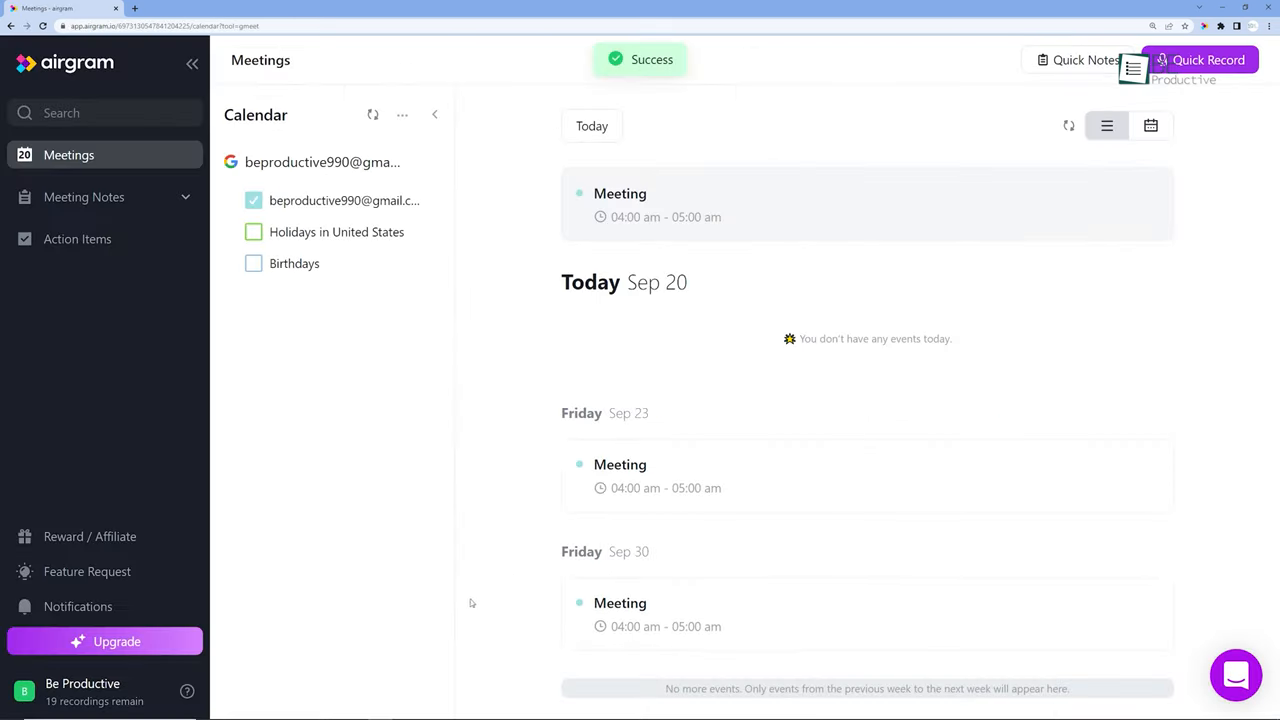
{"action": "mouse_move", "coordinate": [420, 603]}
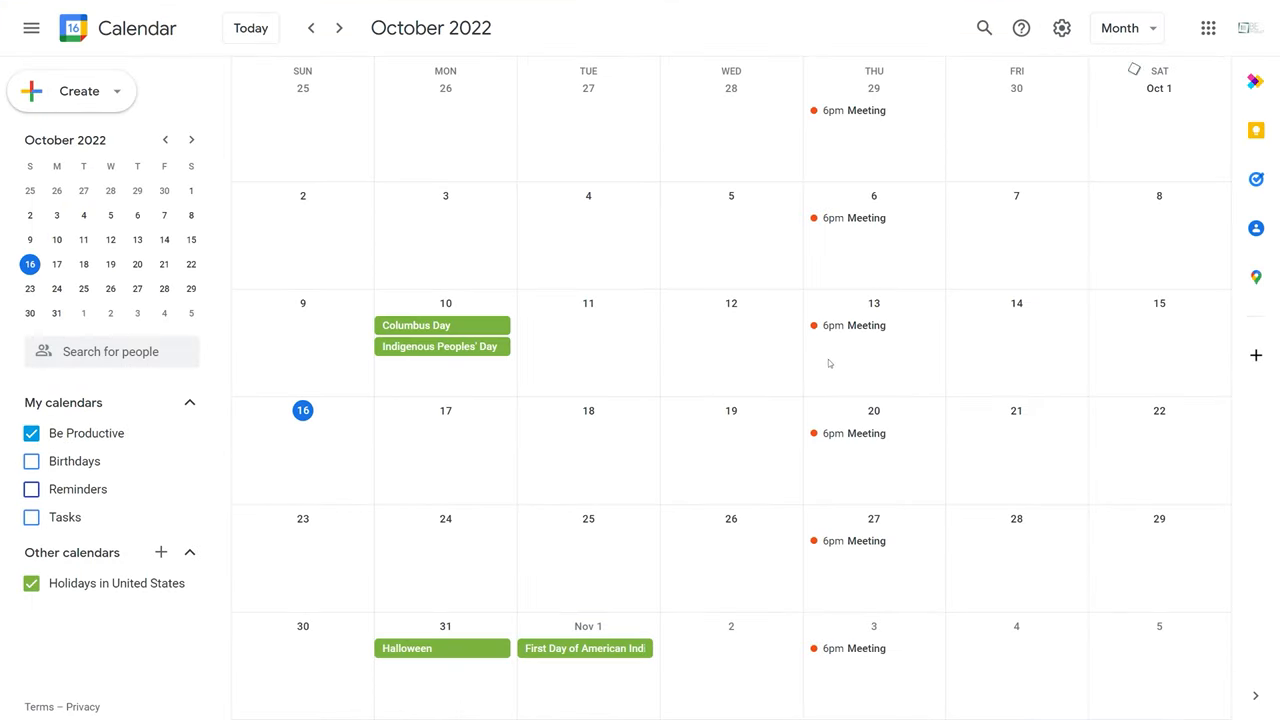
- Take Airgram notes on the October 13 Meeting using the Airgram Demo agenda template
{"action": "left_click", "coordinate": [853, 325]}
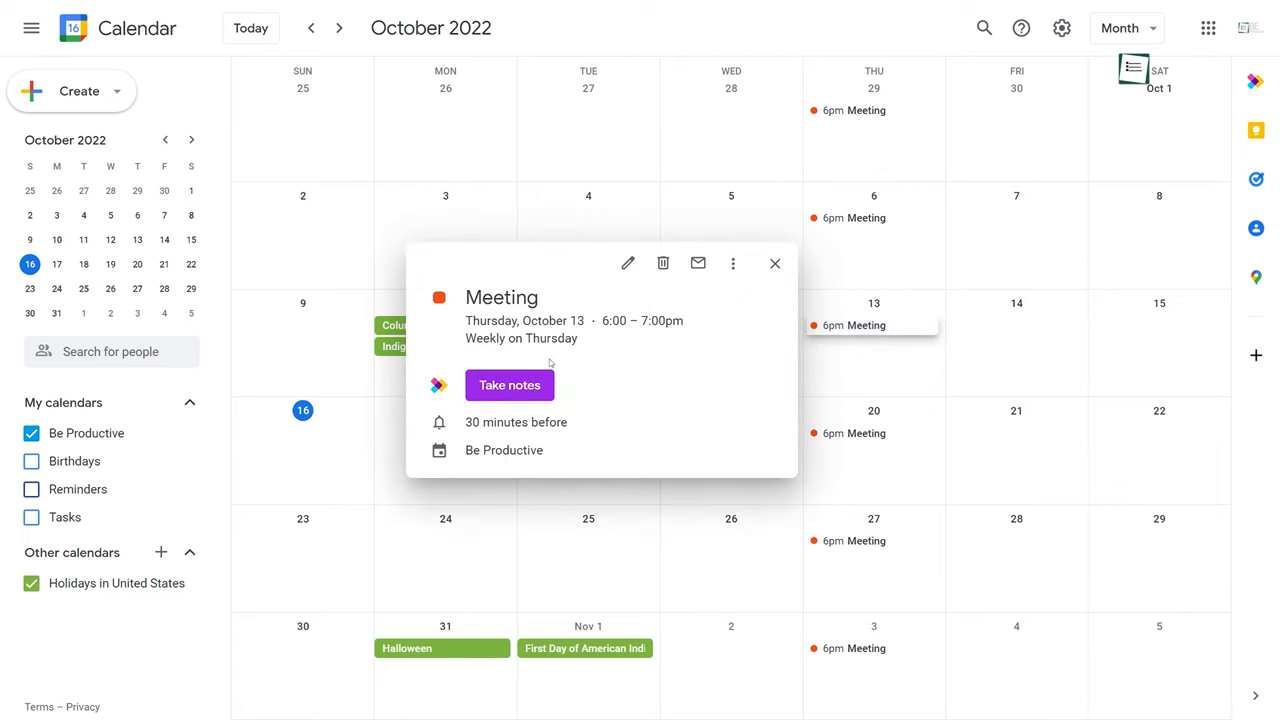
{"action": "left_click", "coordinate": [509, 385]}
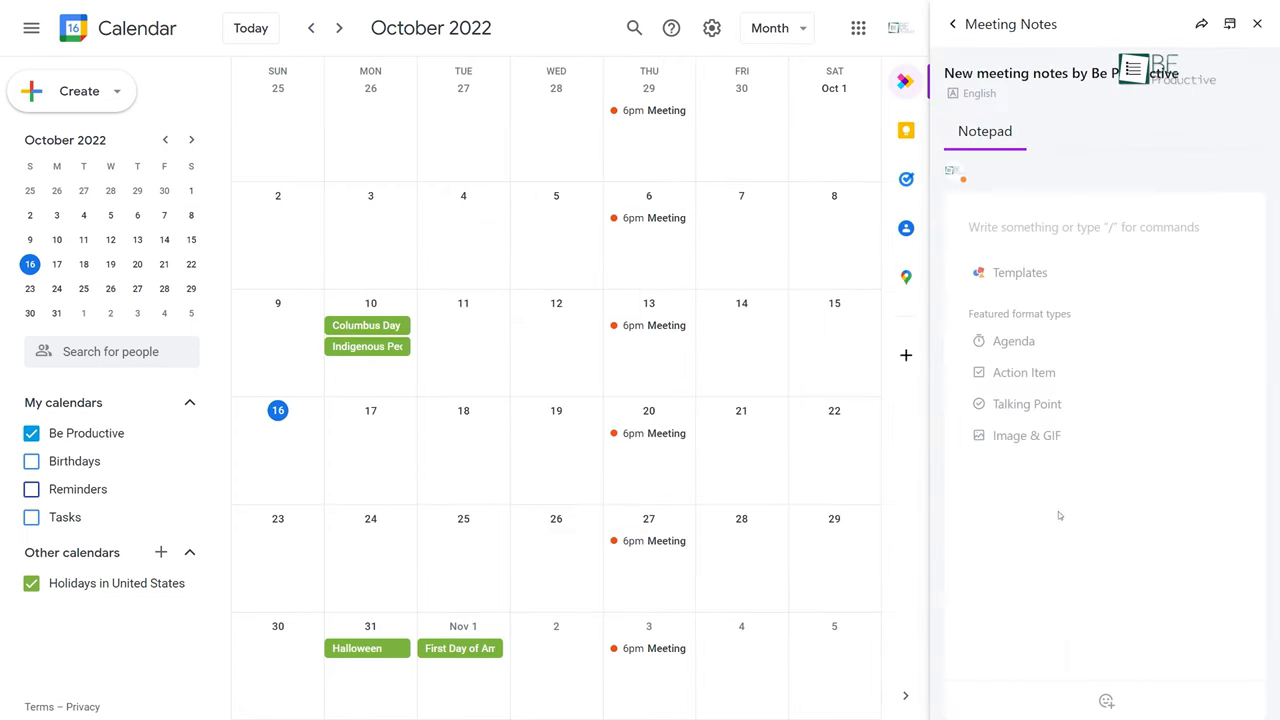
{"action": "mouse_move", "coordinate": [1024, 372]}
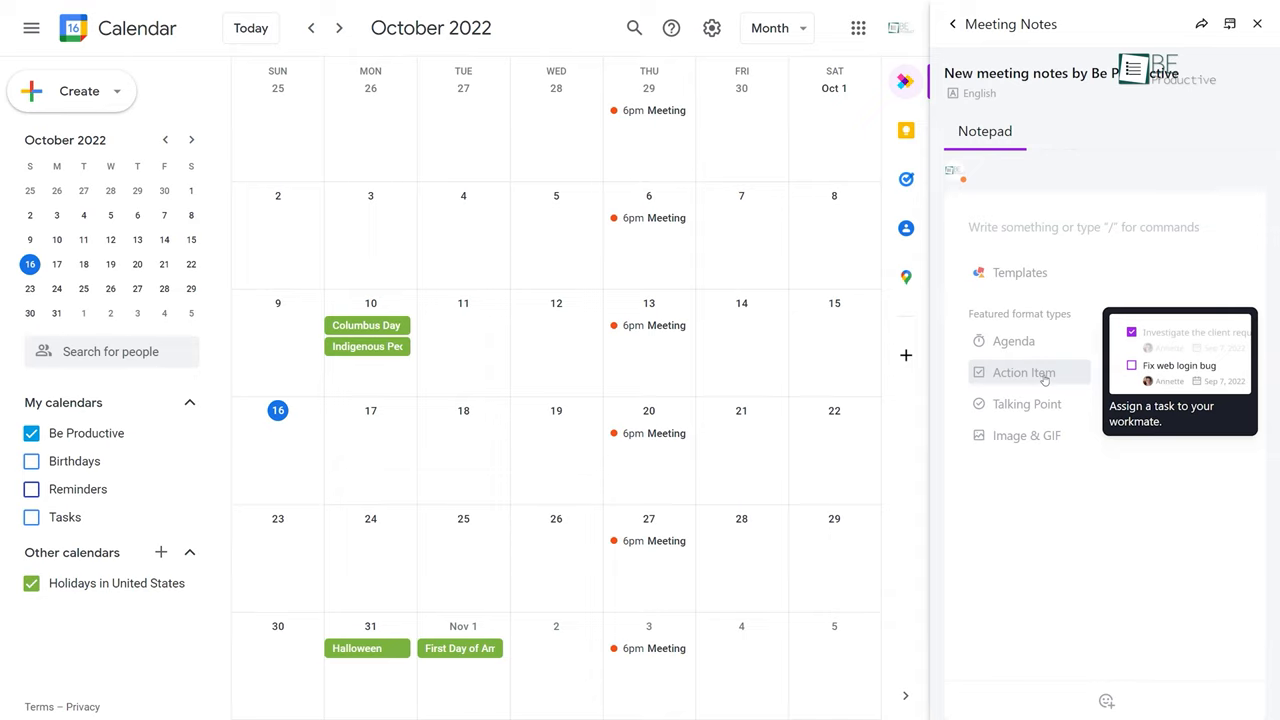
{"action": "left_click", "coordinate": [1023, 372]}
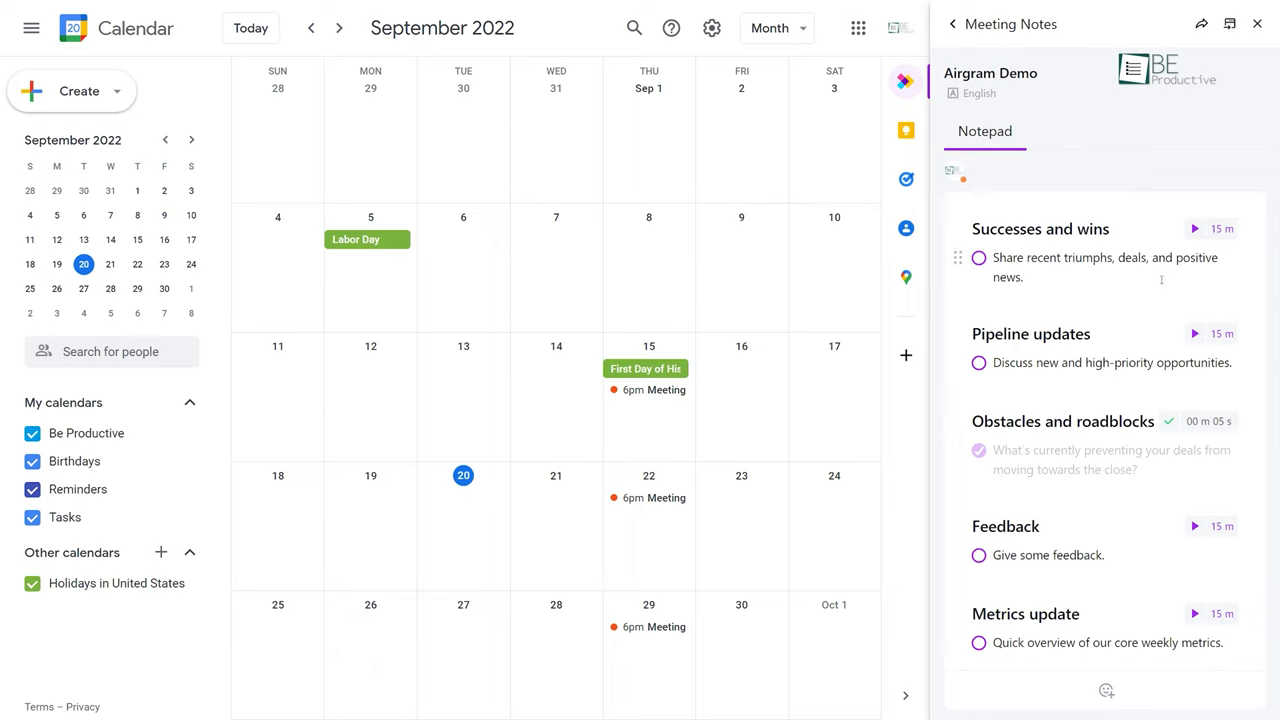
{"action": "left_click", "coordinate": [656, 497]}
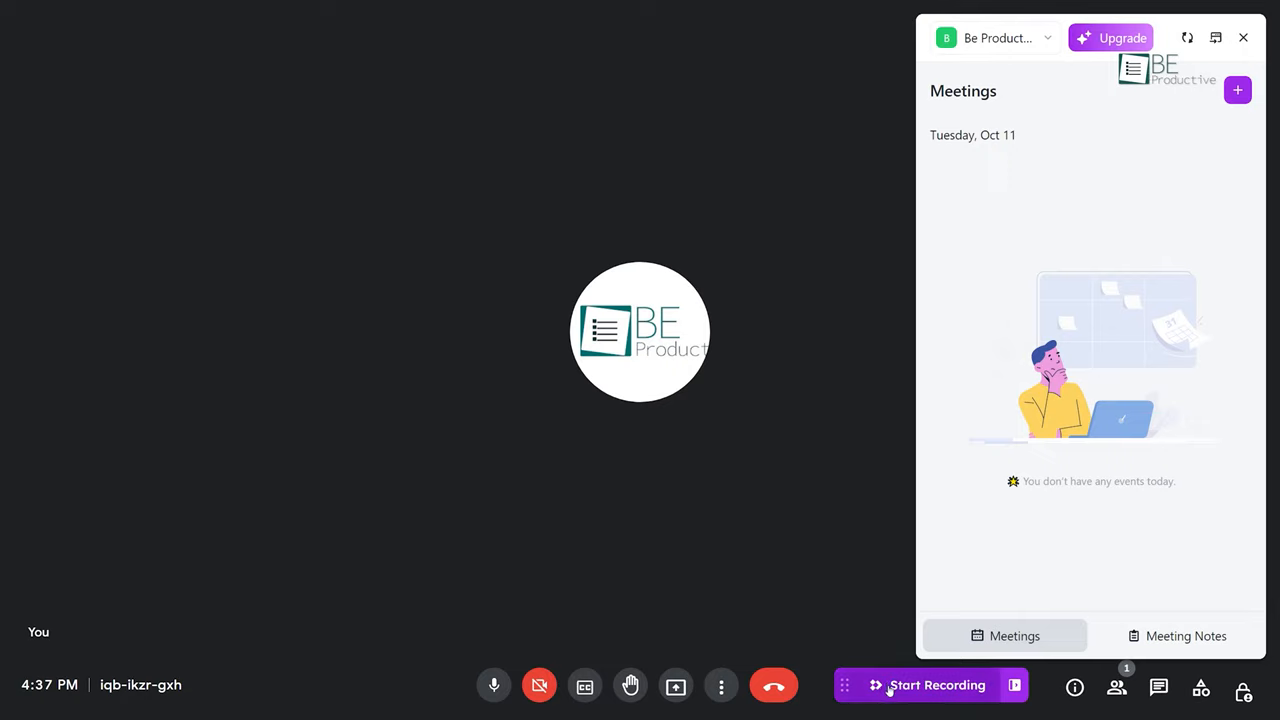
{"action": "mouse_move", "coordinate": [950, 690]}
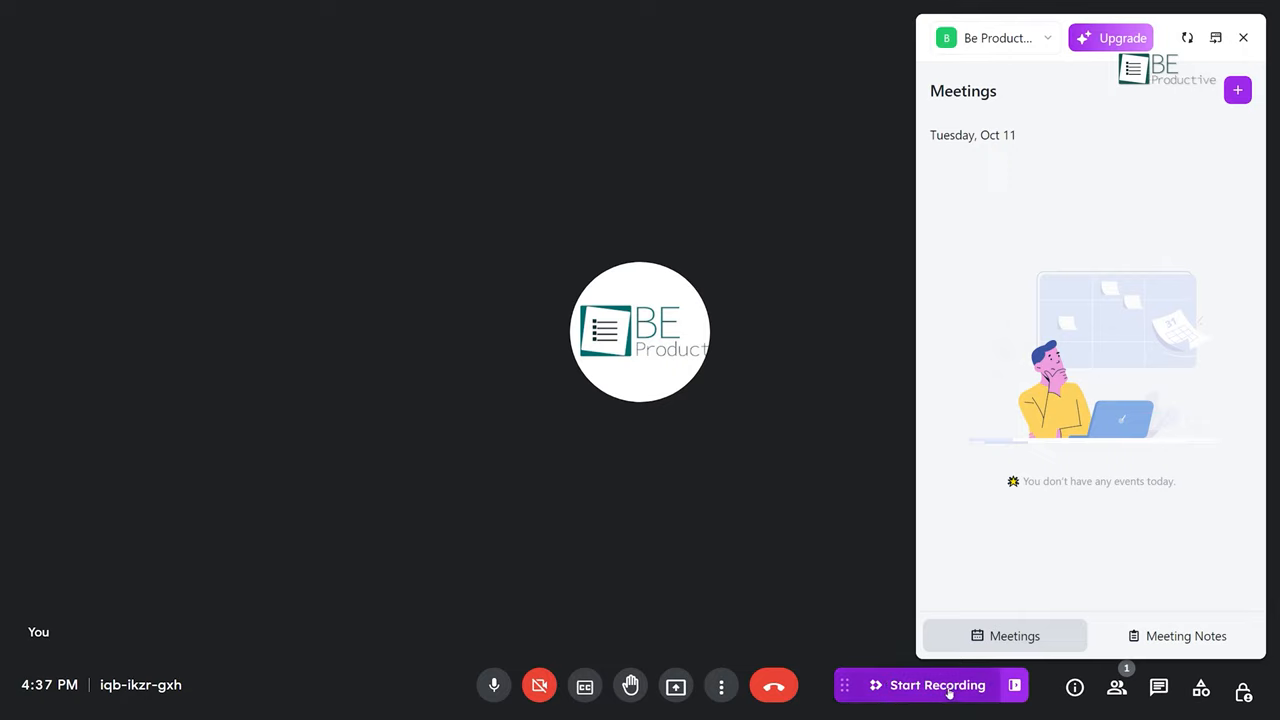
- Start Airgram recording from the Meet call's bottom toolbar
{"action": "left_click", "coordinate": [1185, 636]}
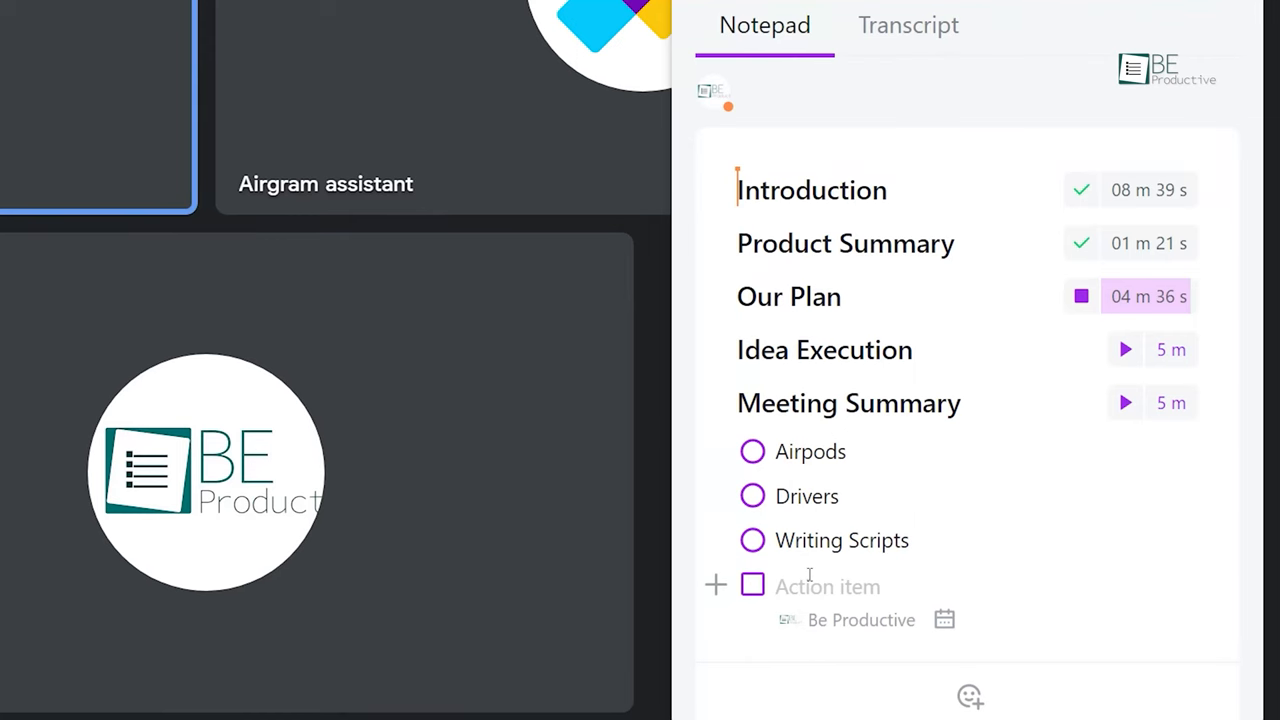
- Add a 'Voice Over' action item and assign it and the video editing task to teammates
{"action": "type", "text": "Voice O"}
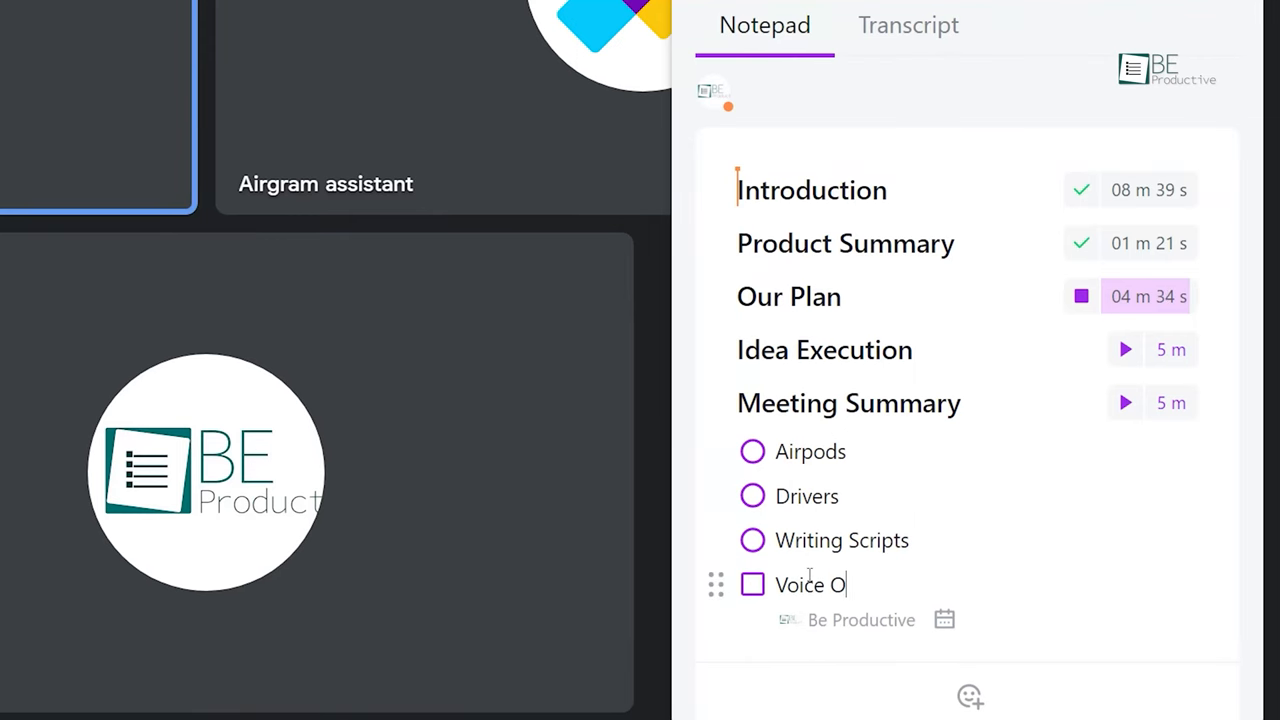
{"action": "type", "text": "ver"}
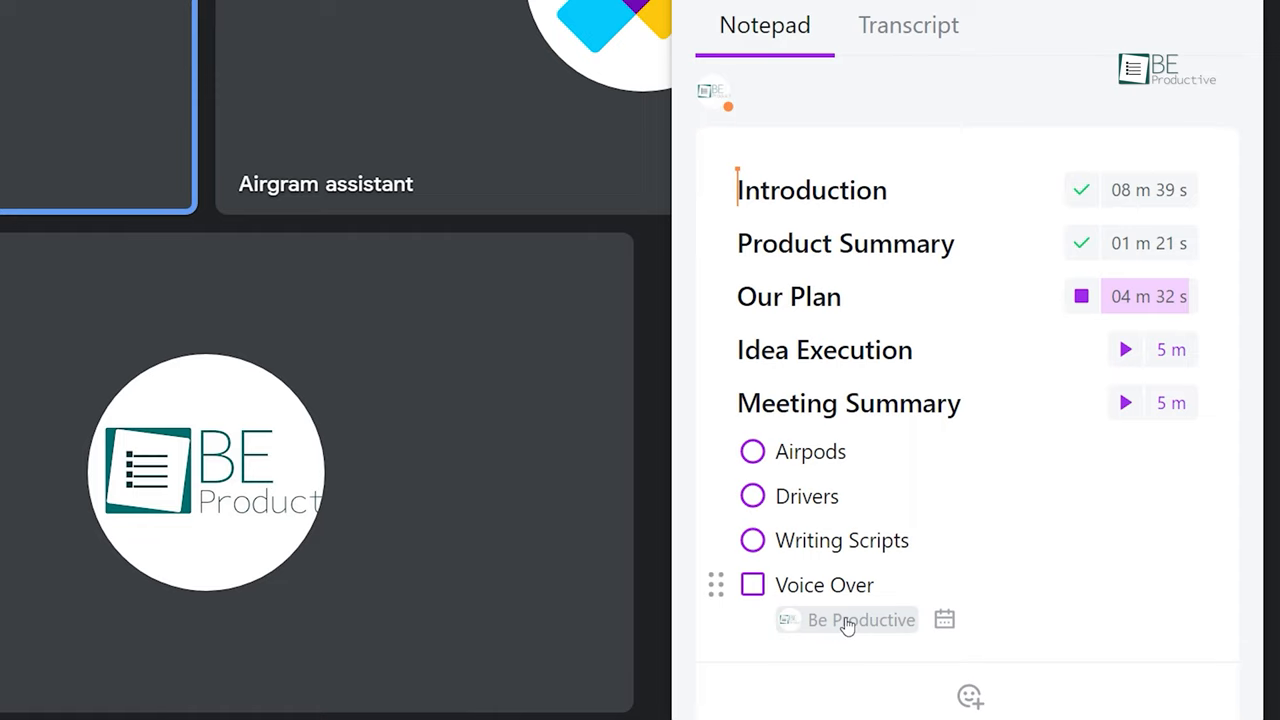
{"action": "left_click", "coordinate": [845, 619]}
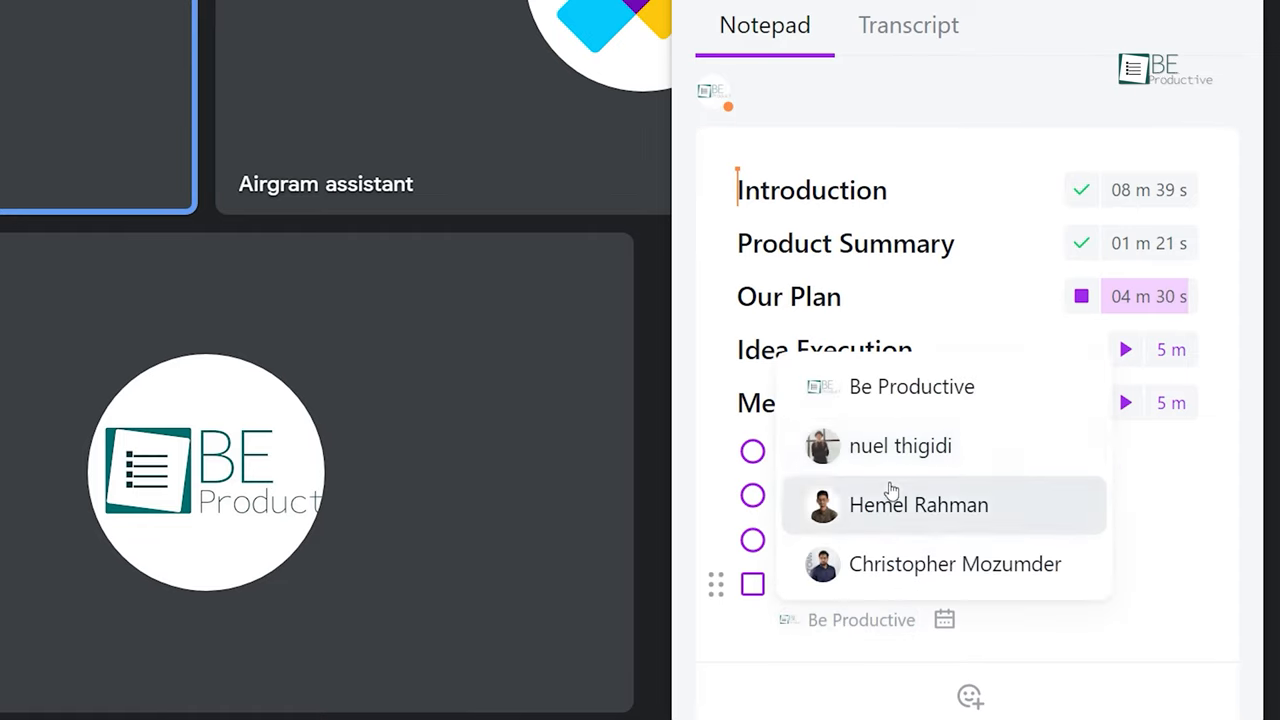
{"action": "left_click", "coordinate": [918, 504]}
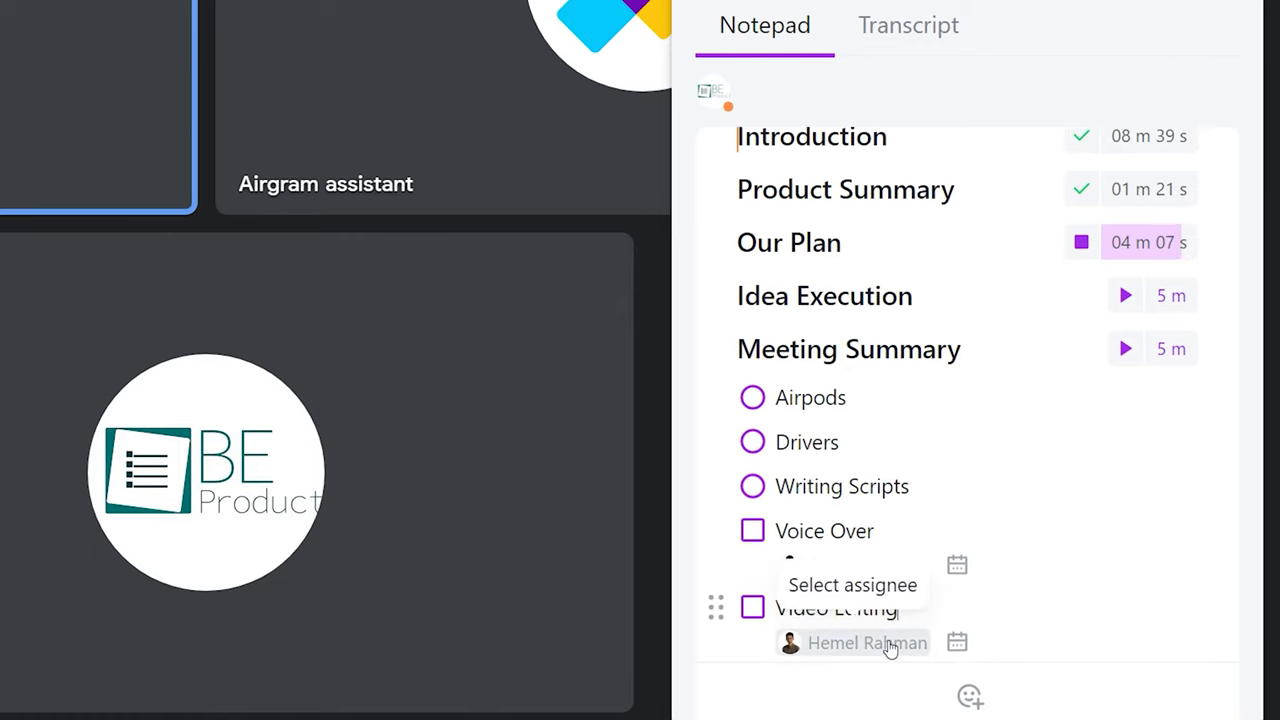
{"action": "left_click", "coordinate": [866, 642]}
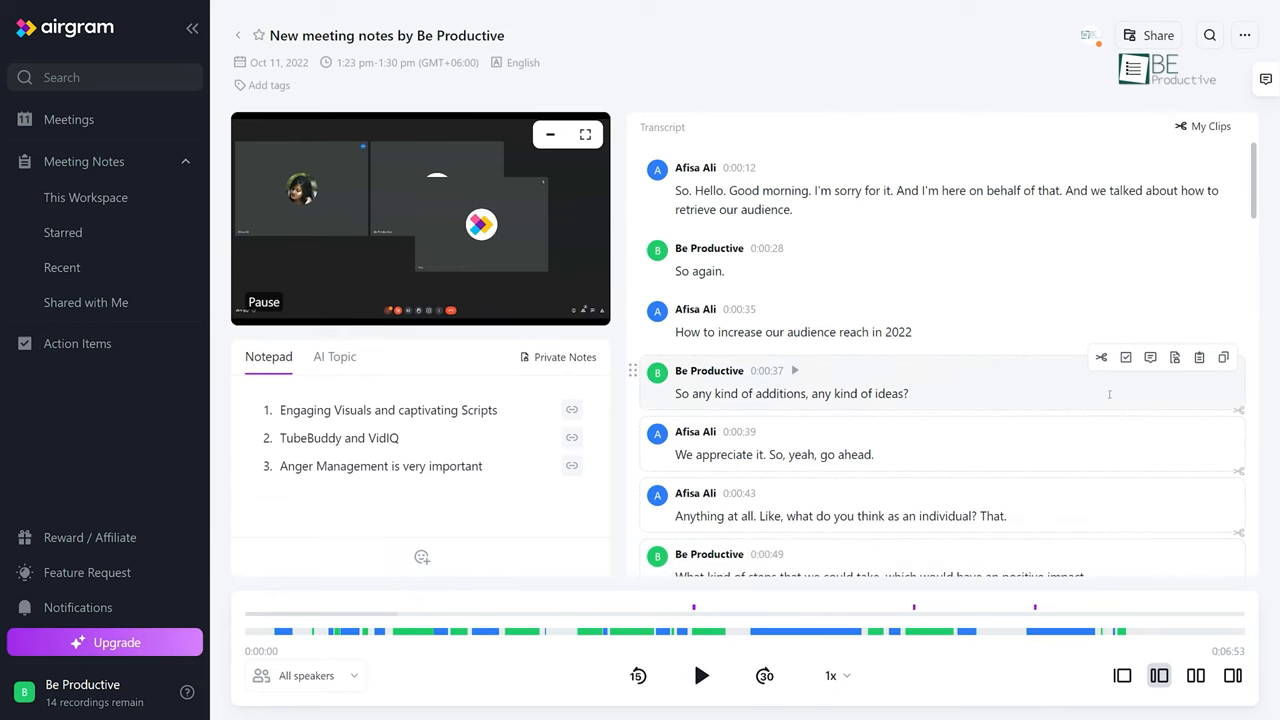
- Fix the misheard 0:00:29 transcript word, search 'airpod', and show the timed Notepad agenda
{"action": "scroll", "scroll_direction": "down", "scroll_amount": 3}
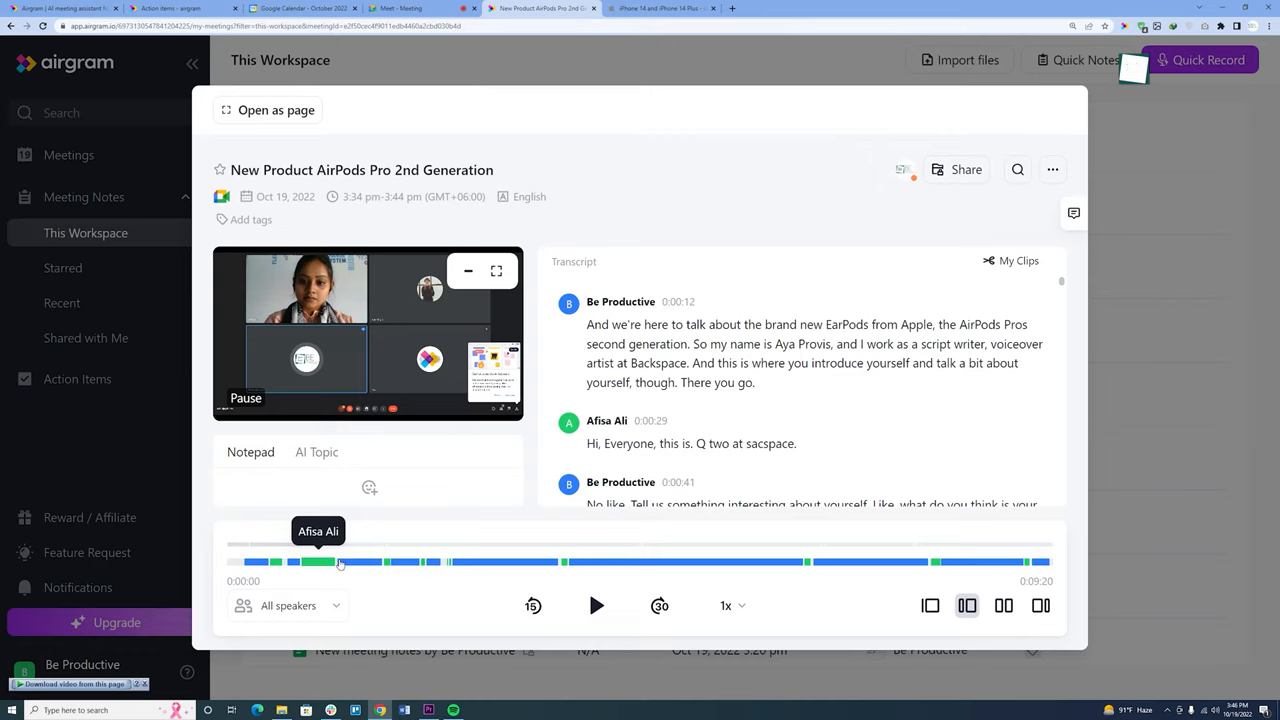
{"action": "mouse_move", "coordinate": [418, 562]}
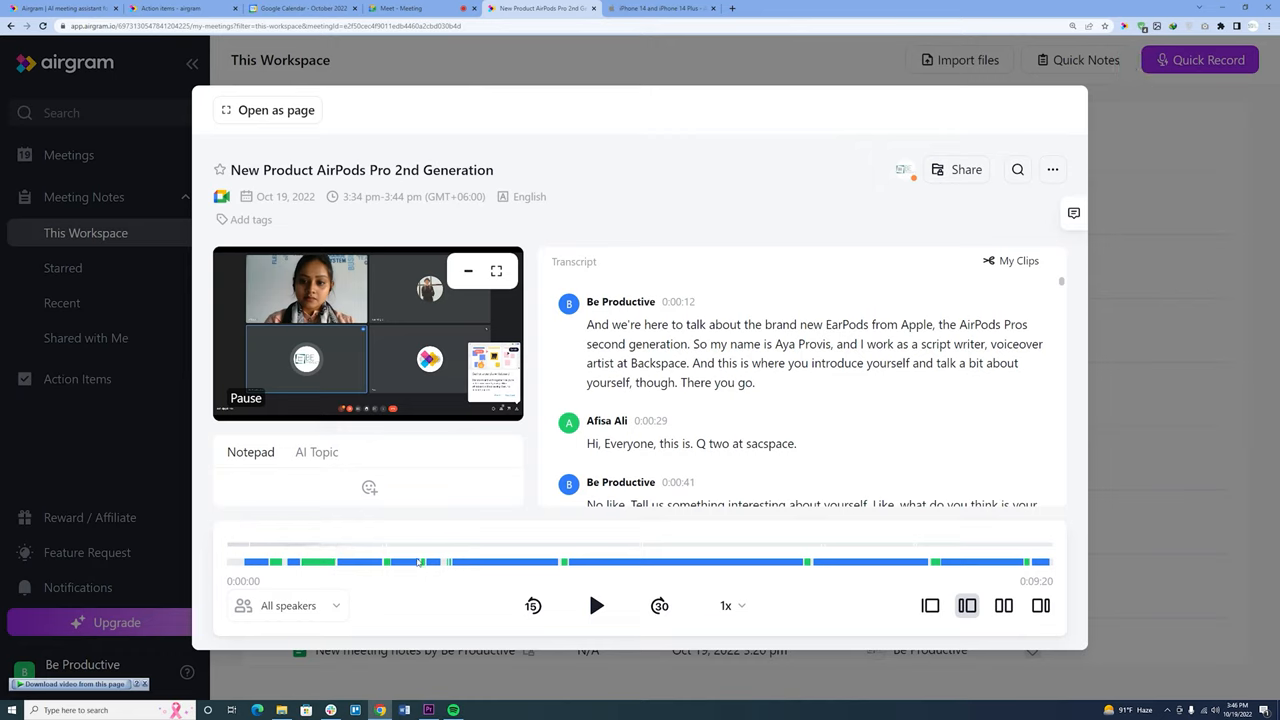
{"action": "mouse_move", "coordinate": [365, 547]}
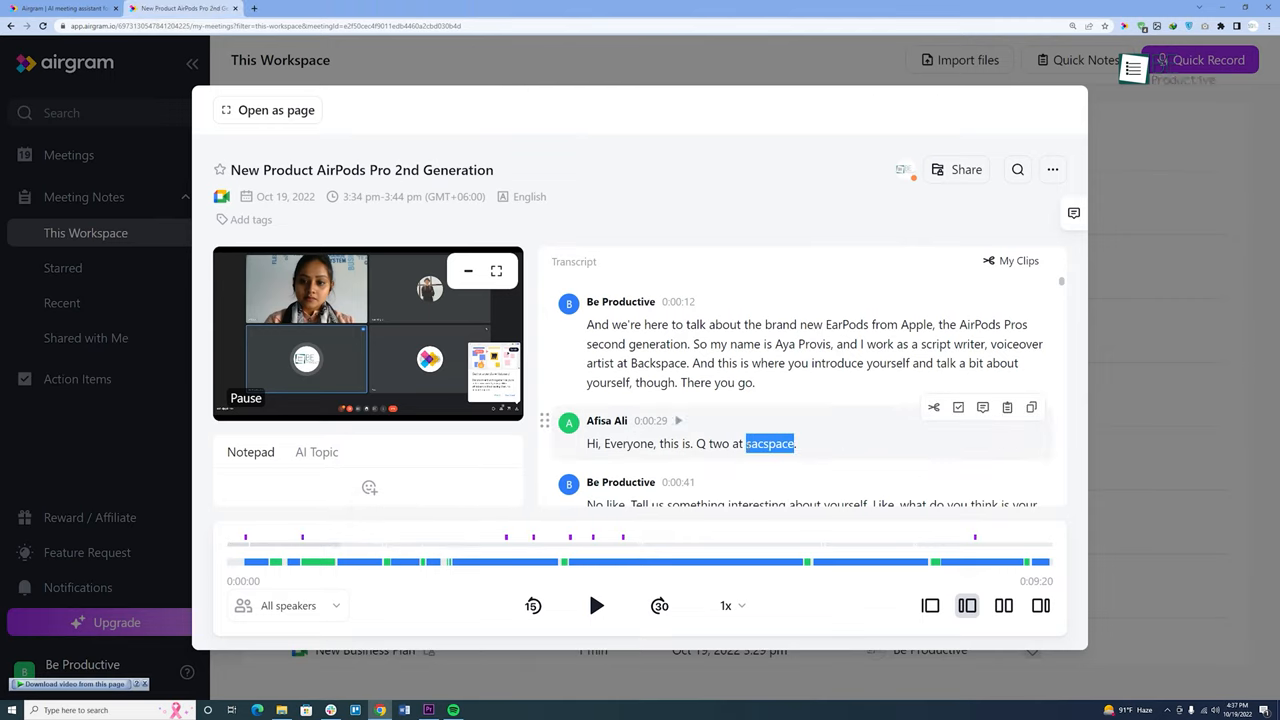
{"action": "type", "text": "Backspa"}
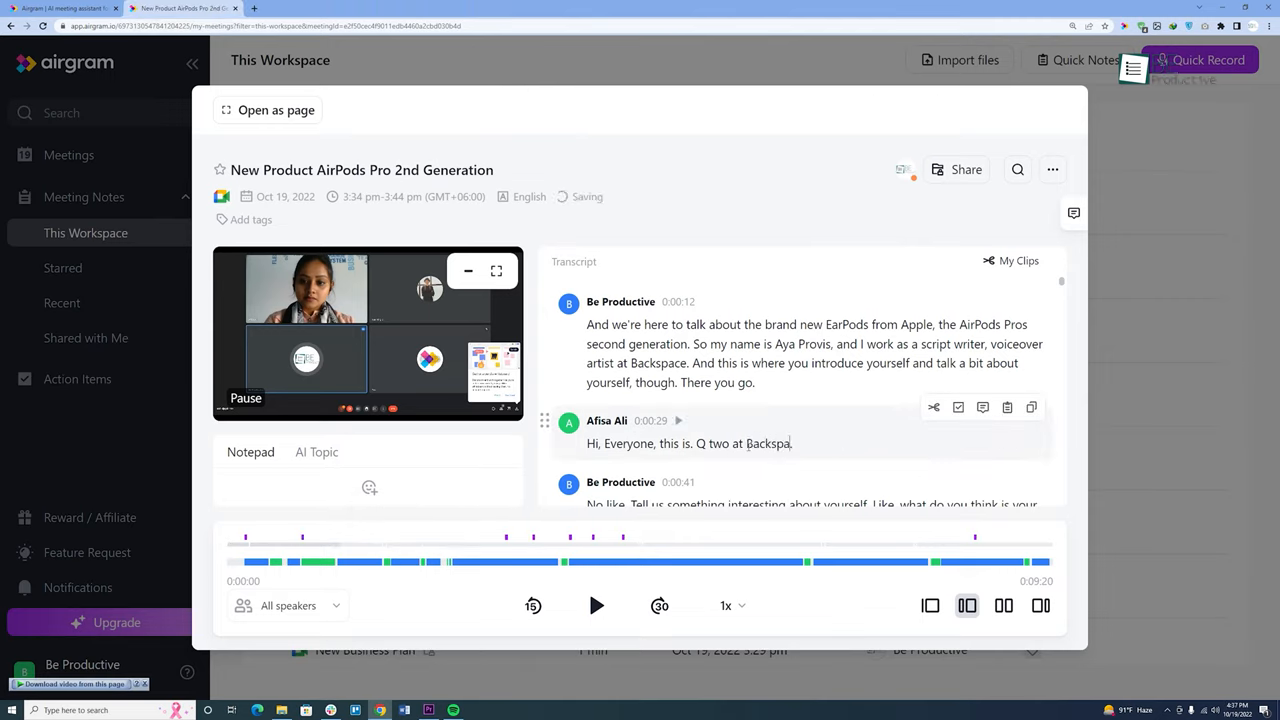
{"action": "type", "text": "airpod"}
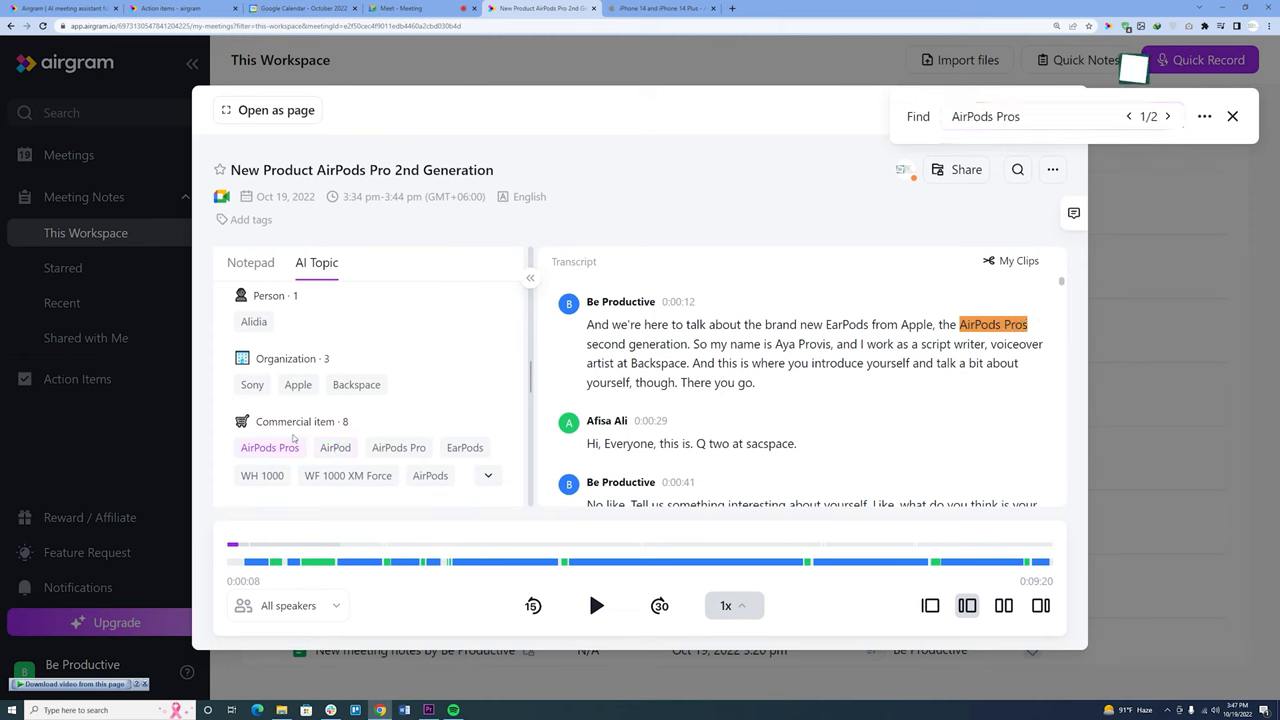
{"action": "left_click", "coordinate": [408, 8]}
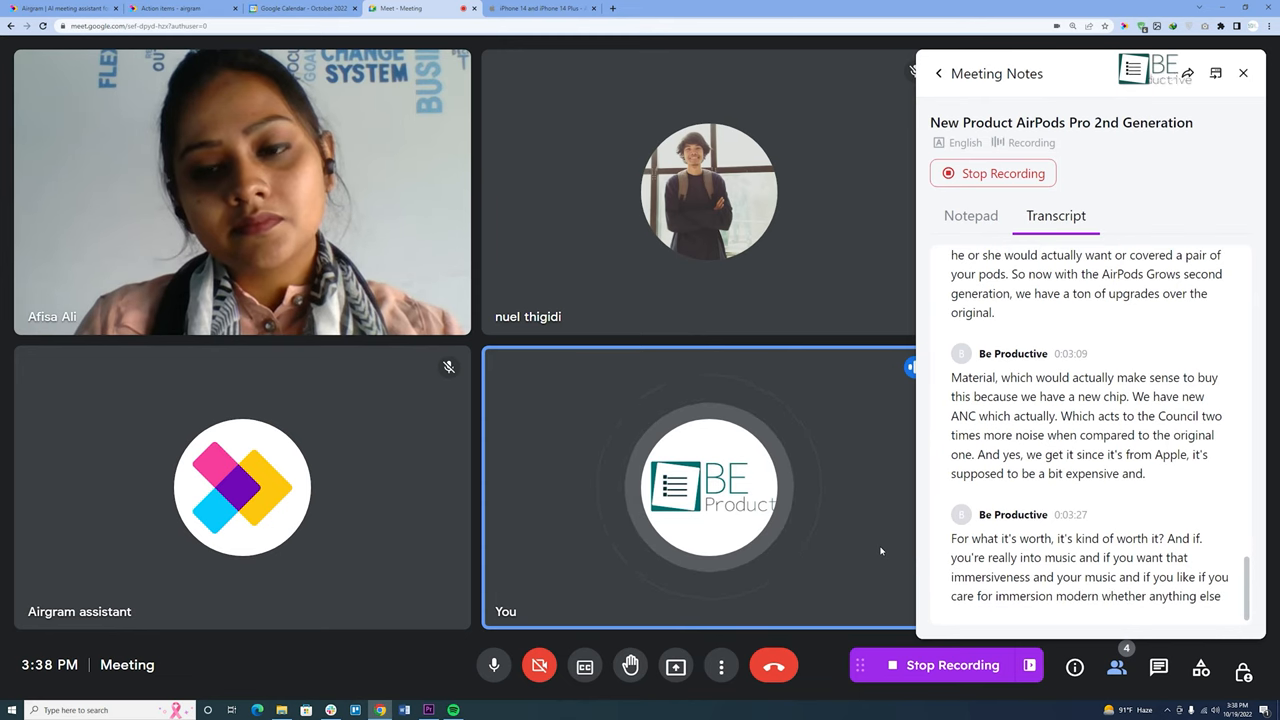
{"action": "left_click", "coordinate": [970, 215]}
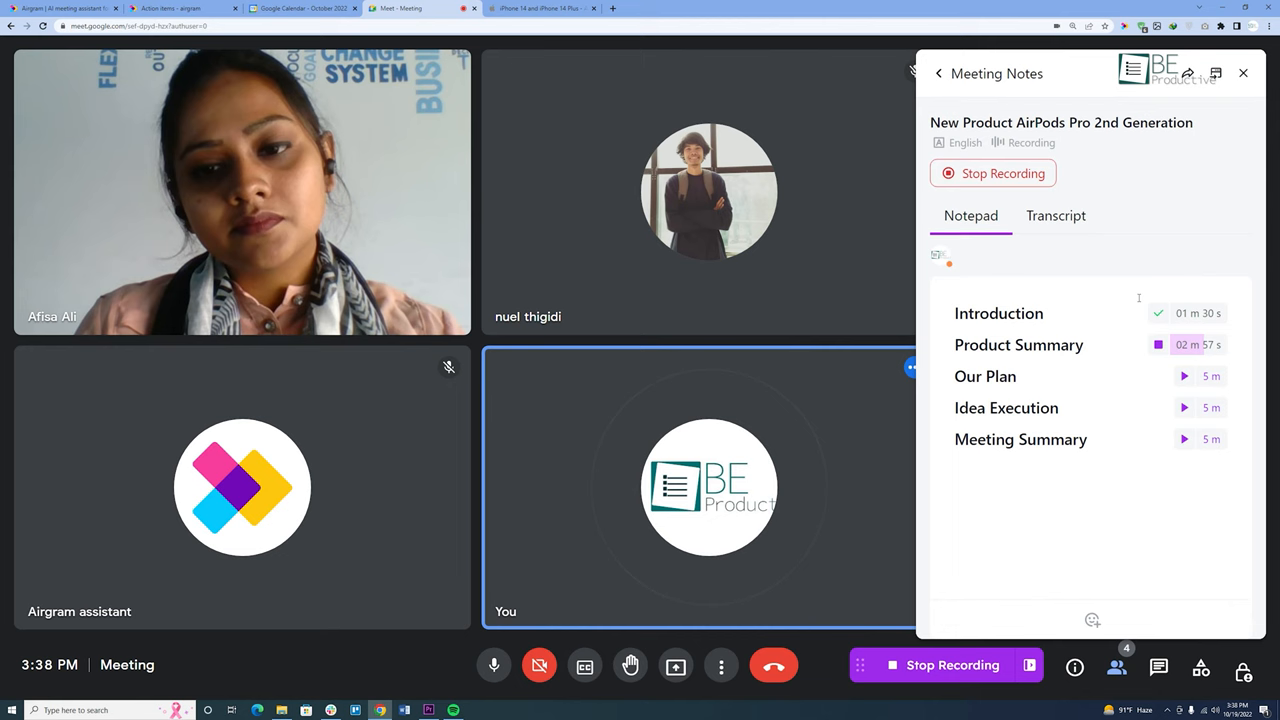
{"action": "mouse_move", "coordinate": [1158, 344]}
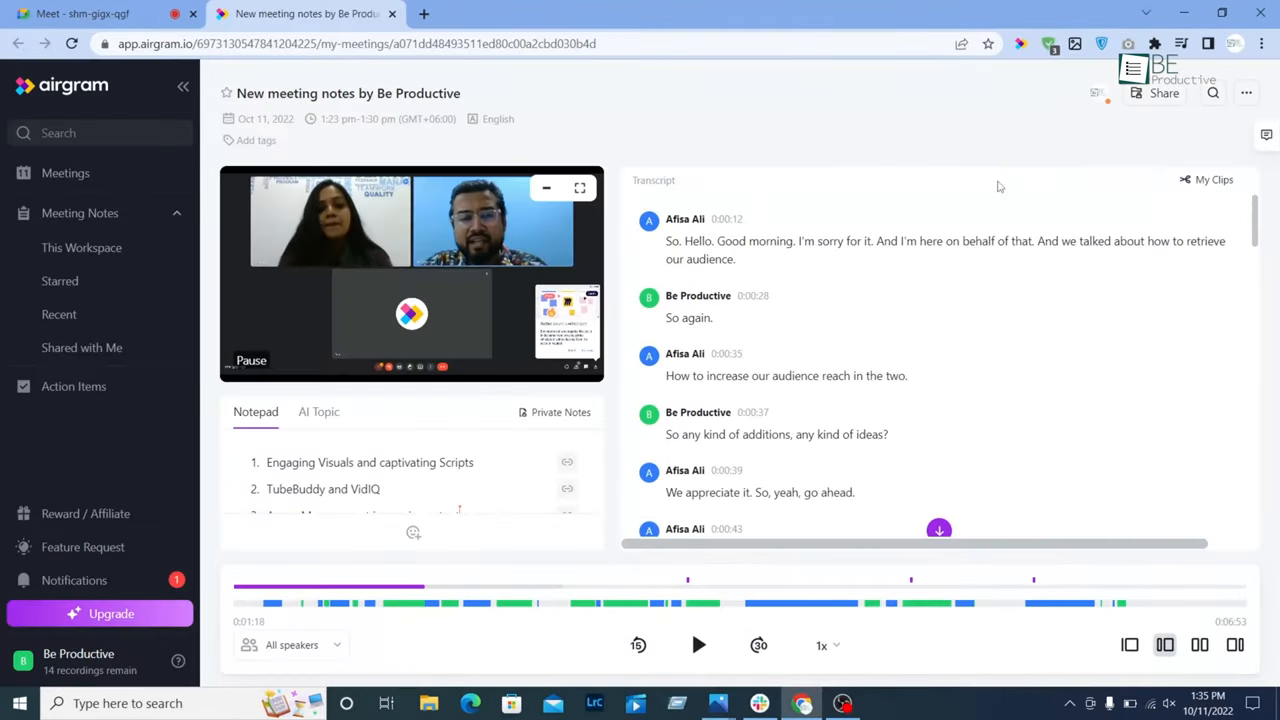
{"action": "mouse_move", "coordinate": [720, 250]}
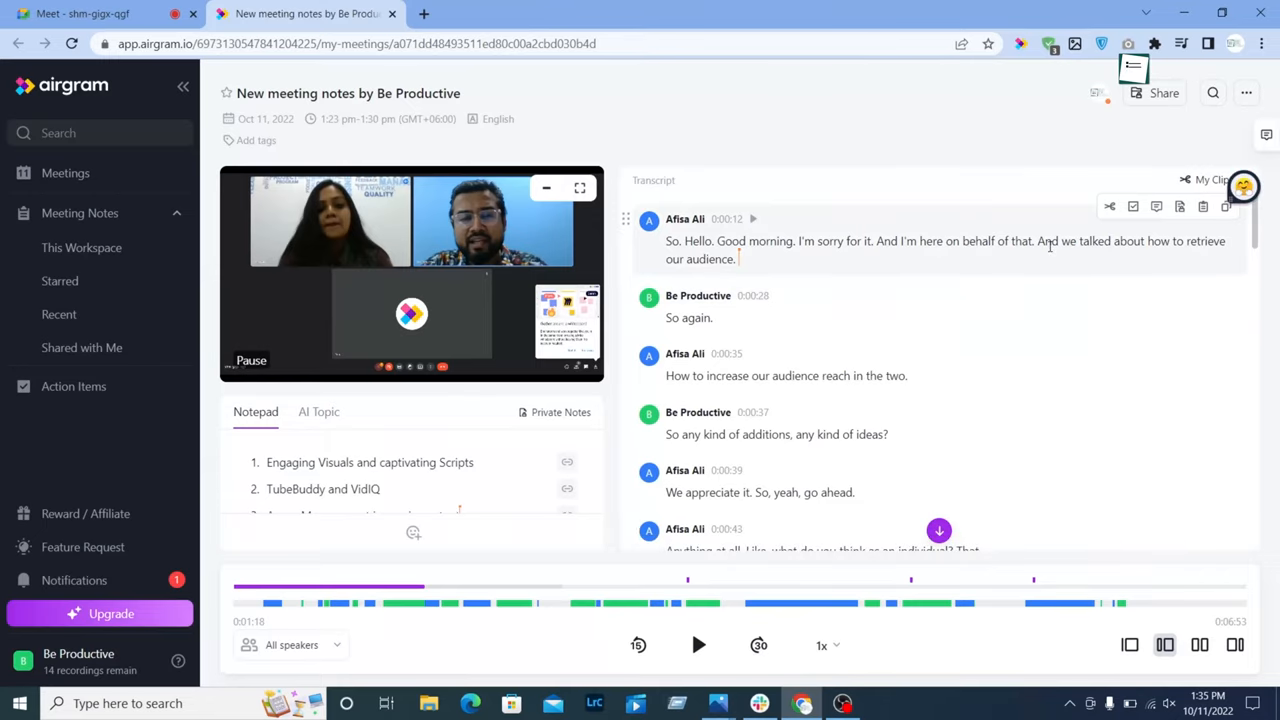
- Create a clip from a highlighted transcript passage and play it from My Clips
{"action": "scroll", "scroll_direction": "down", "scroll_amount": 3}
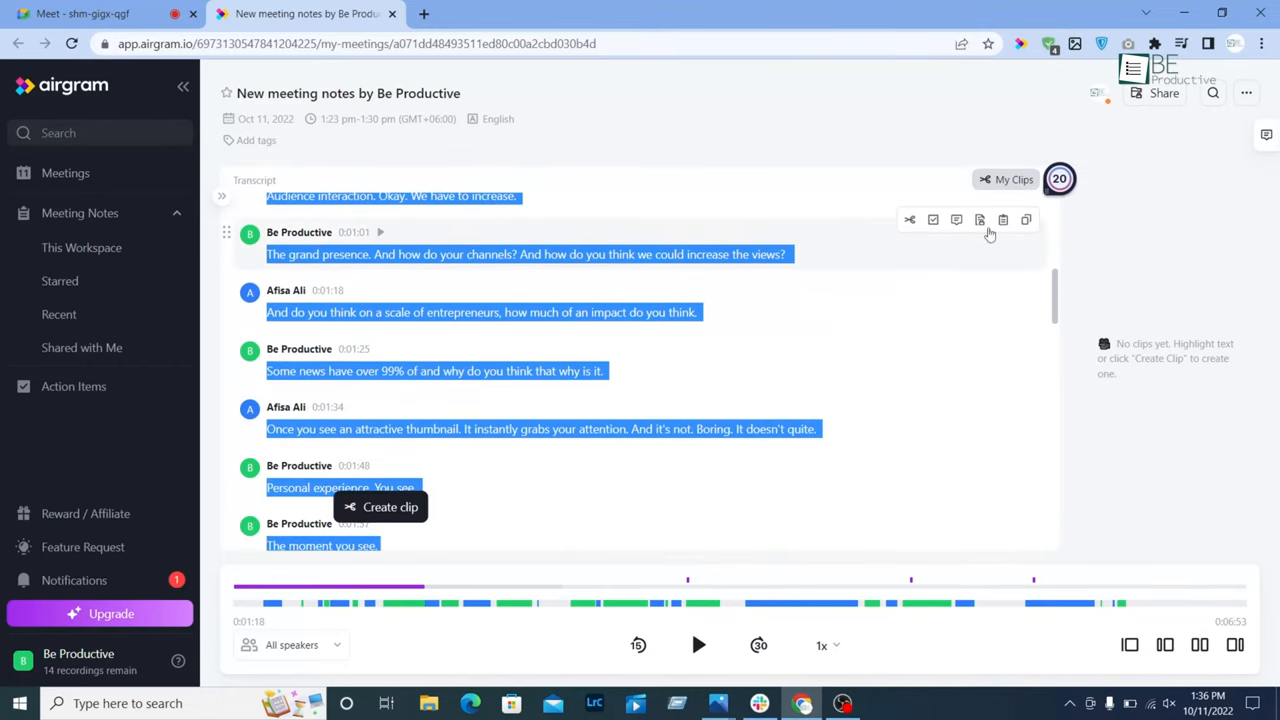
{"action": "left_click", "coordinate": [389, 506]}
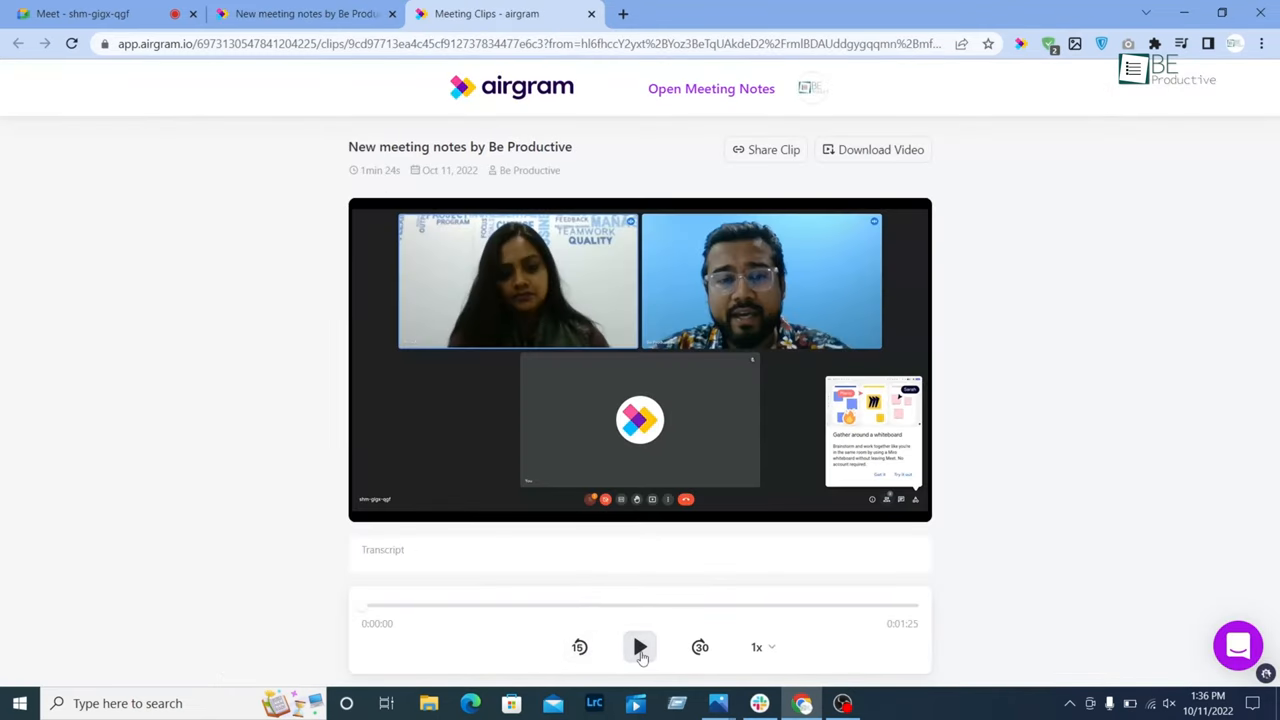
{"action": "left_click", "coordinate": [711, 88]}
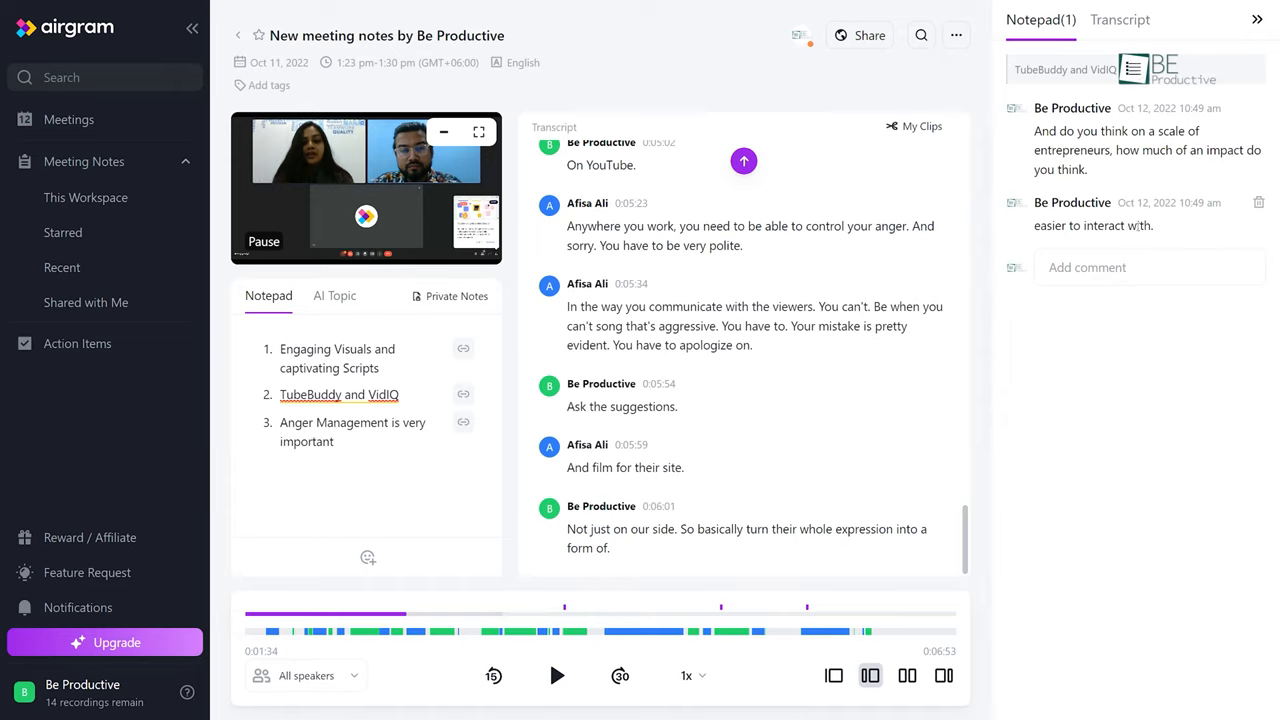
- Close the comments panel on the TubeBuddy and VidIQ notepad item
{"action": "left_click", "coordinate": [1119, 19]}
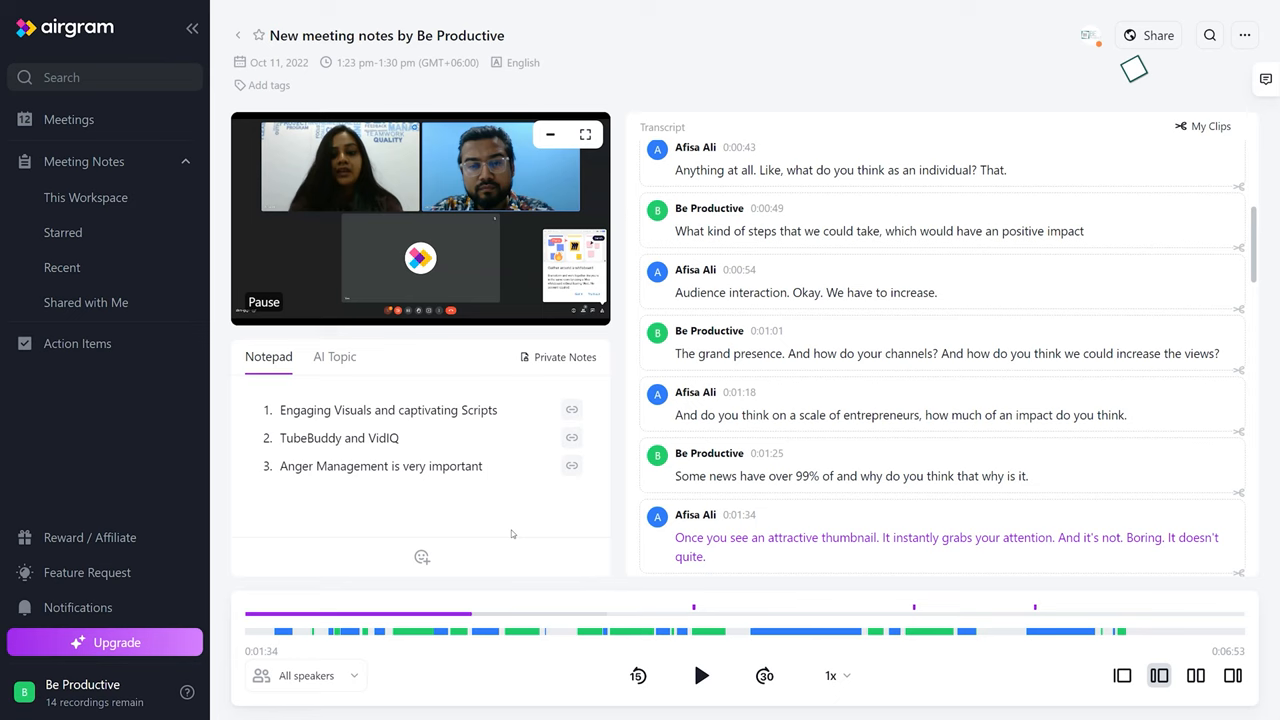
{"action": "mouse_move", "coordinate": [597, 410]}
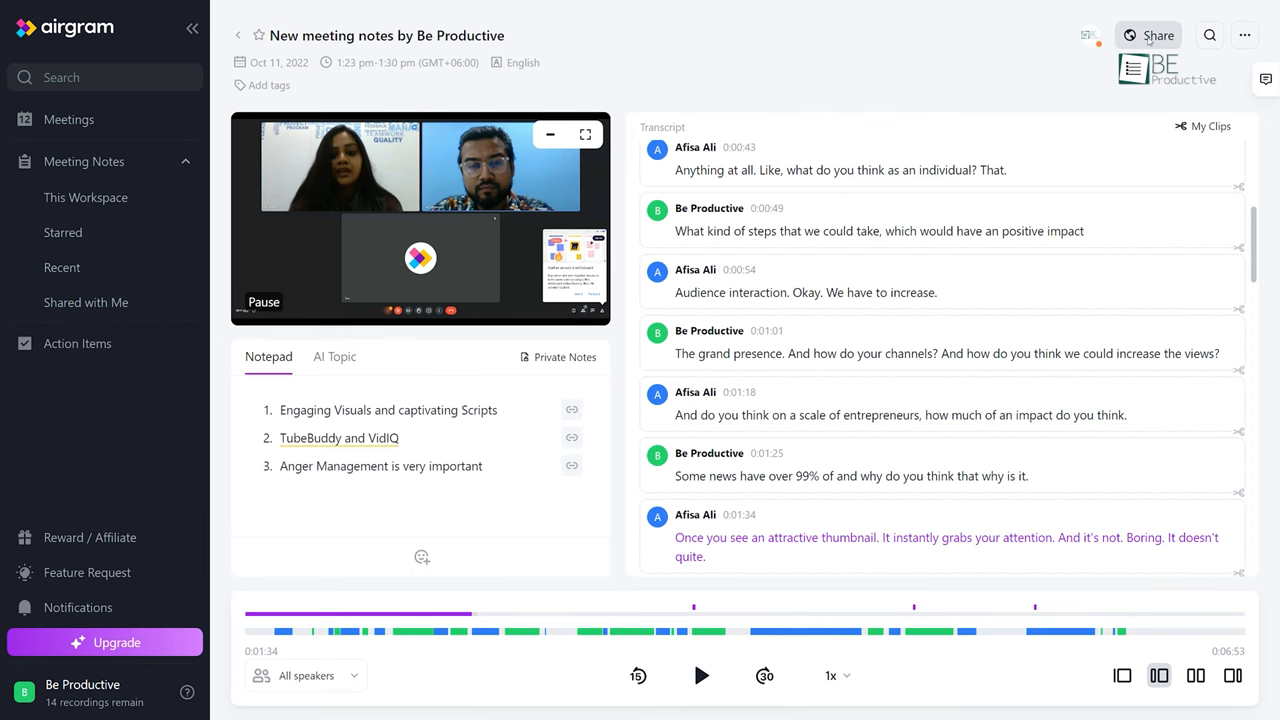
- Make the note public, copy its share link, and choose Slack Message as the export target
{"action": "left_click", "coordinate": [1158, 35]}
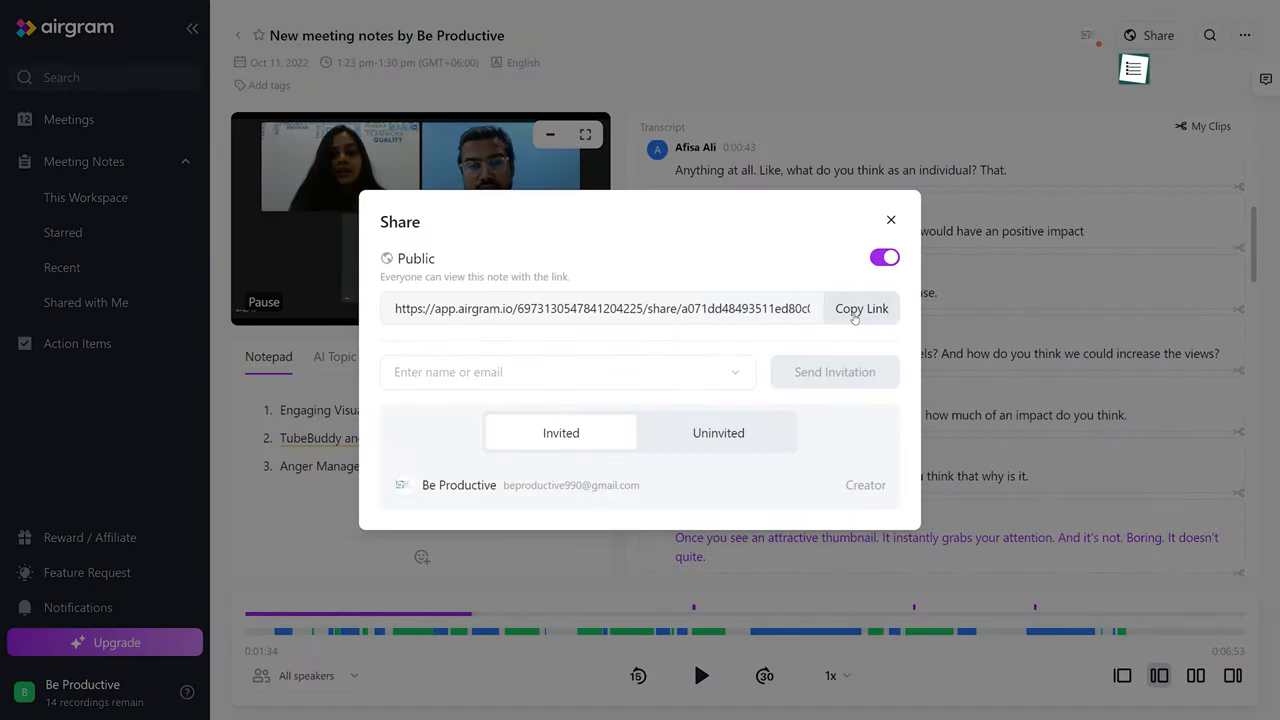
{"action": "left_click", "coordinate": [1244, 35]}
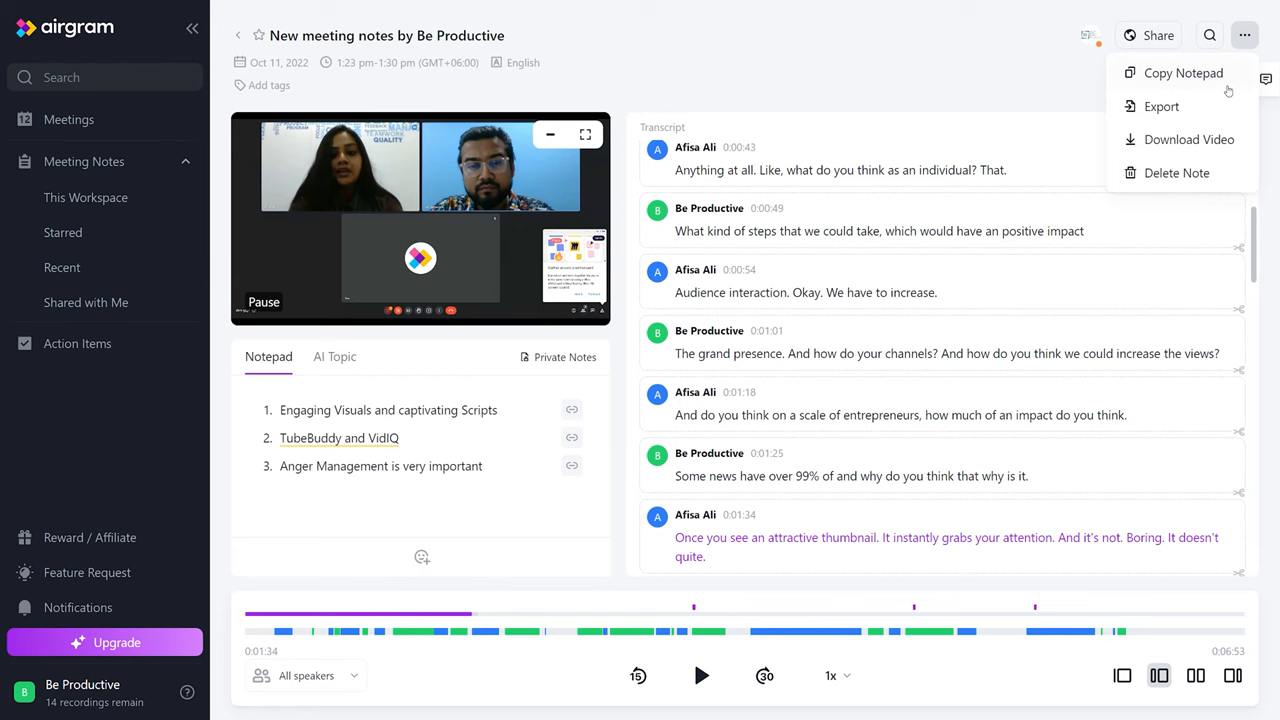
{"action": "left_click", "coordinate": [1161, 106]}
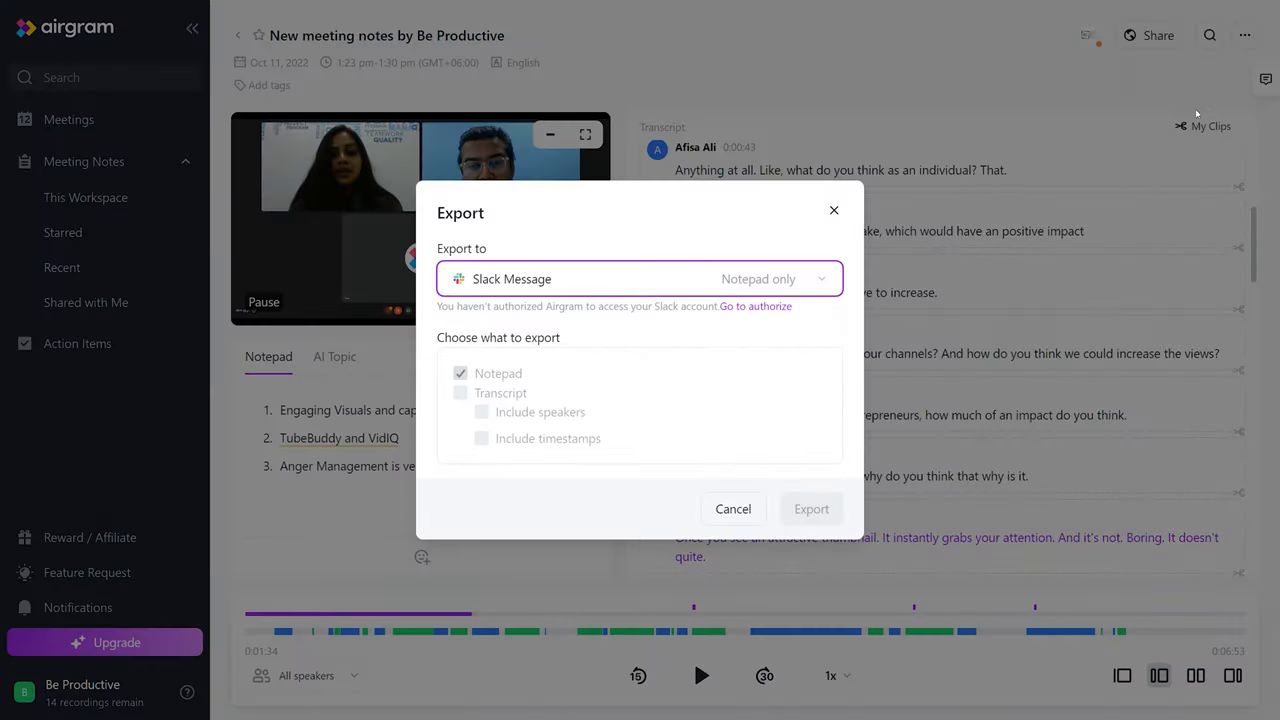
{"action": "left_click", "coordinate": [639, 278]}
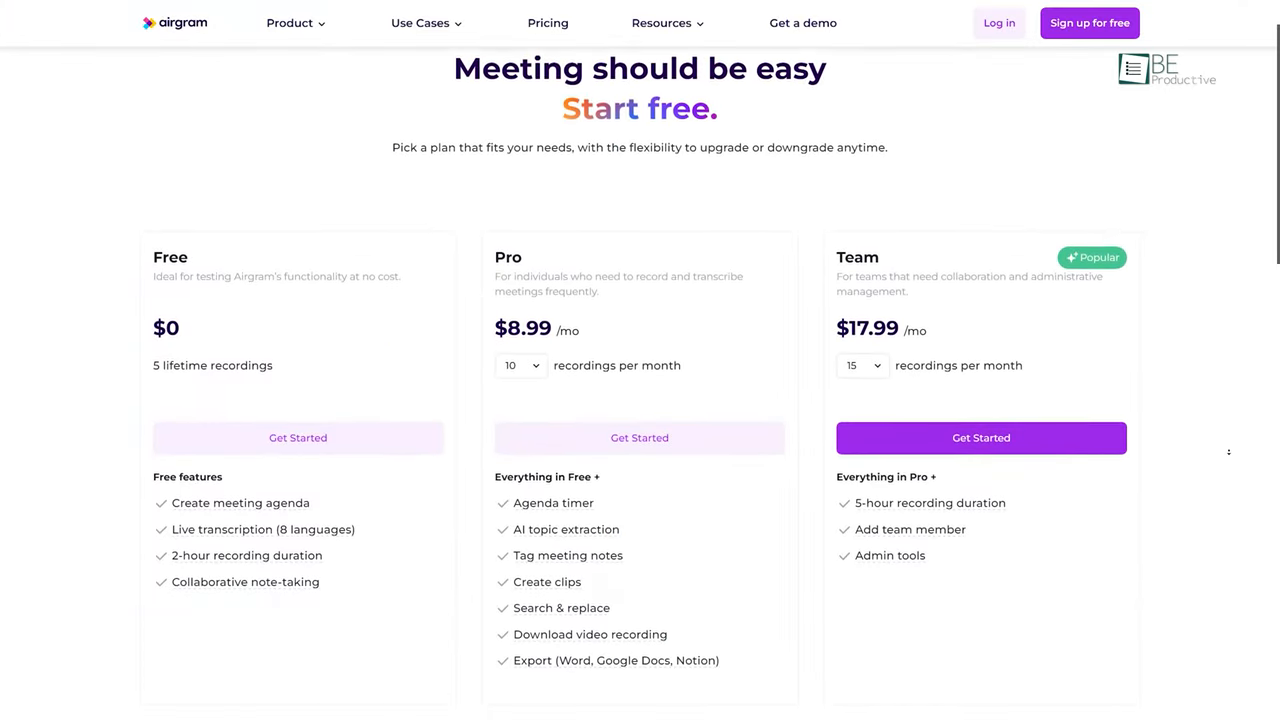
- Scroll through the Free ($0), Pro ($8.99/mo) and Team ($17.99/mo) plan features
{"action": "scroll", "scroll_direction": "down", "scroll_amount": 3}
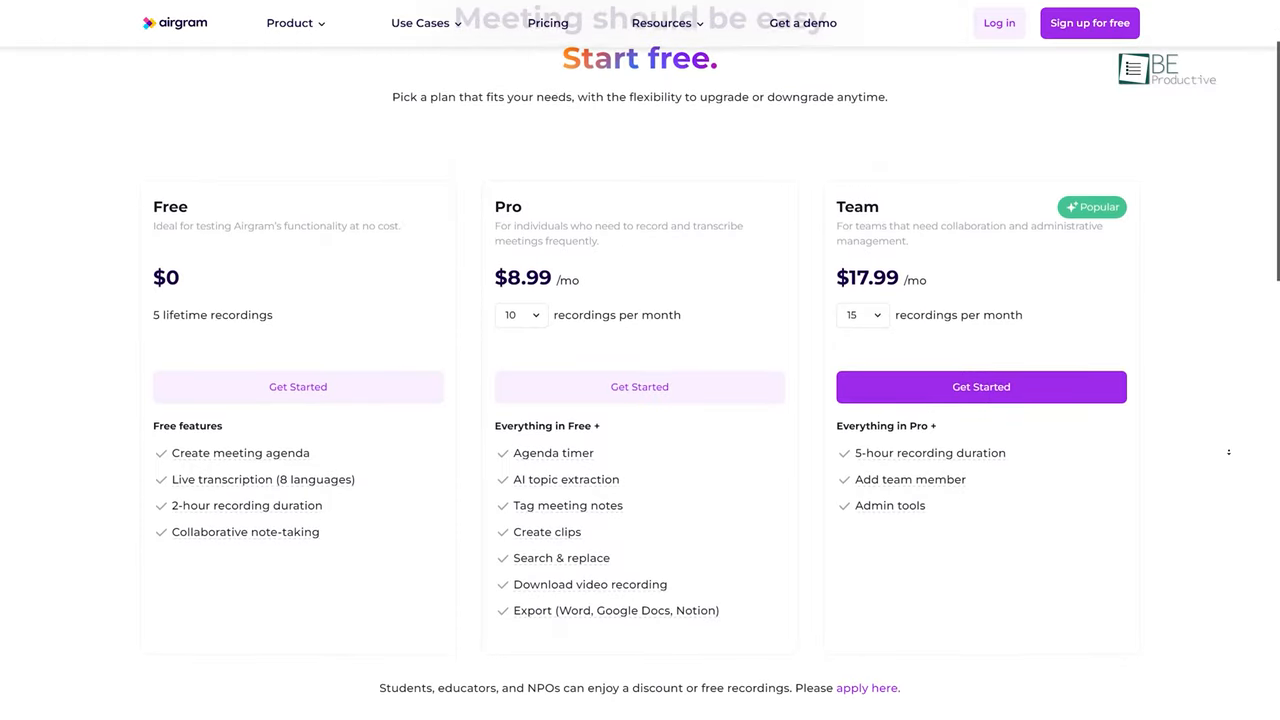
{"action": "scroll", "scroll_direction": "down", "scroll_amount": 3}
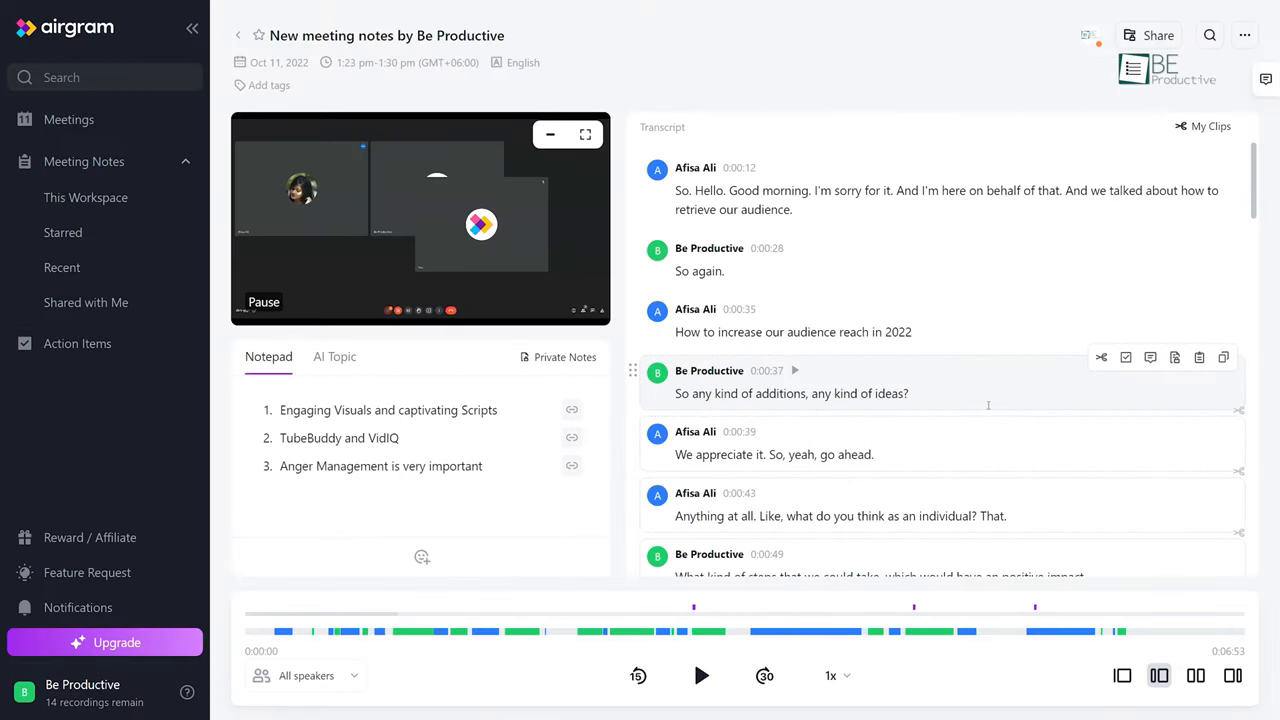
- Review the edited transcript line 'How to increase our audience reach in 2022', then browse the Airgram homepage
{"action": "scroll", "scroll_direction": "down", "scroll_amount": 3}
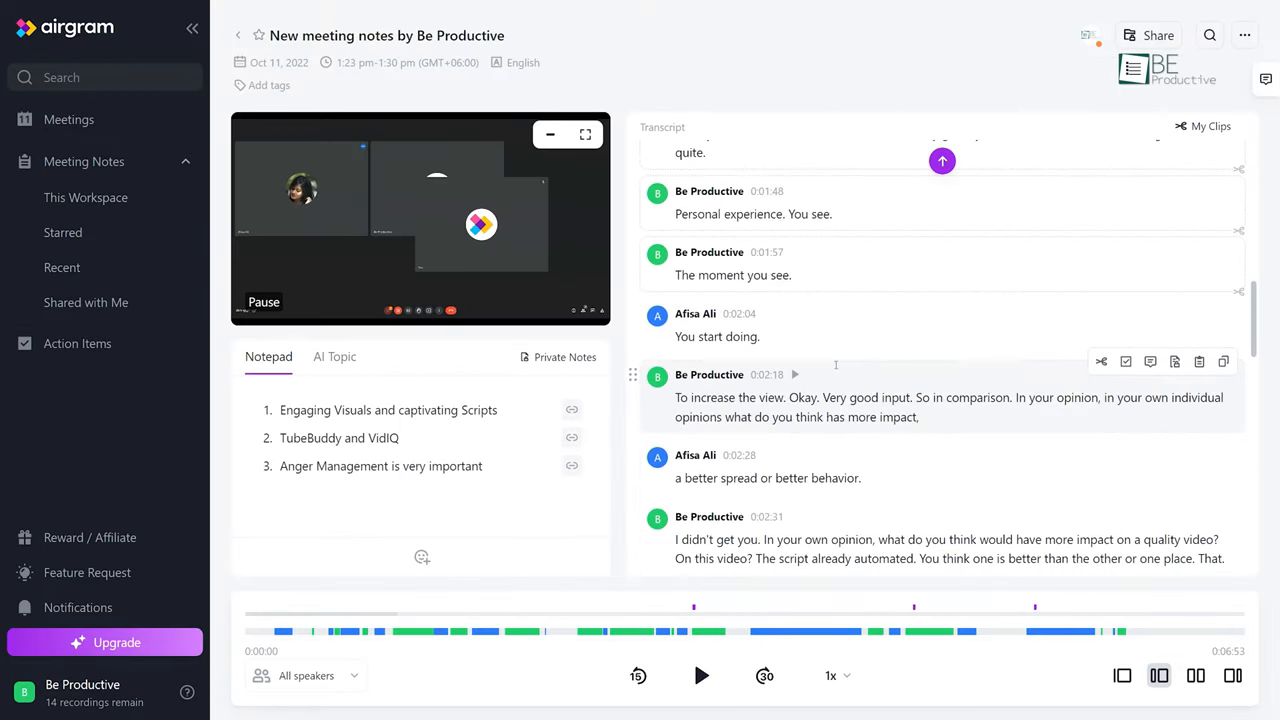
{"action": "left_click", "coordinate": [334, 356]}
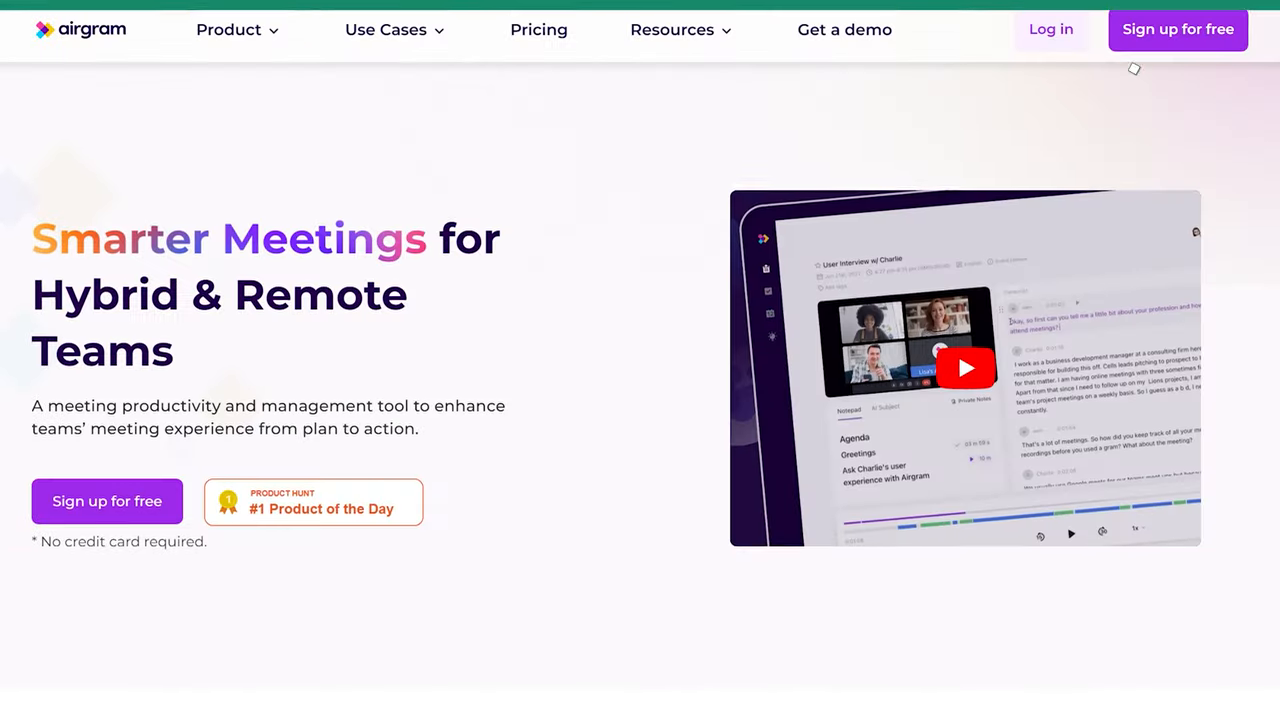
{"action": "scroll", "scroll_direction": "down", "scroll_amount": 3}
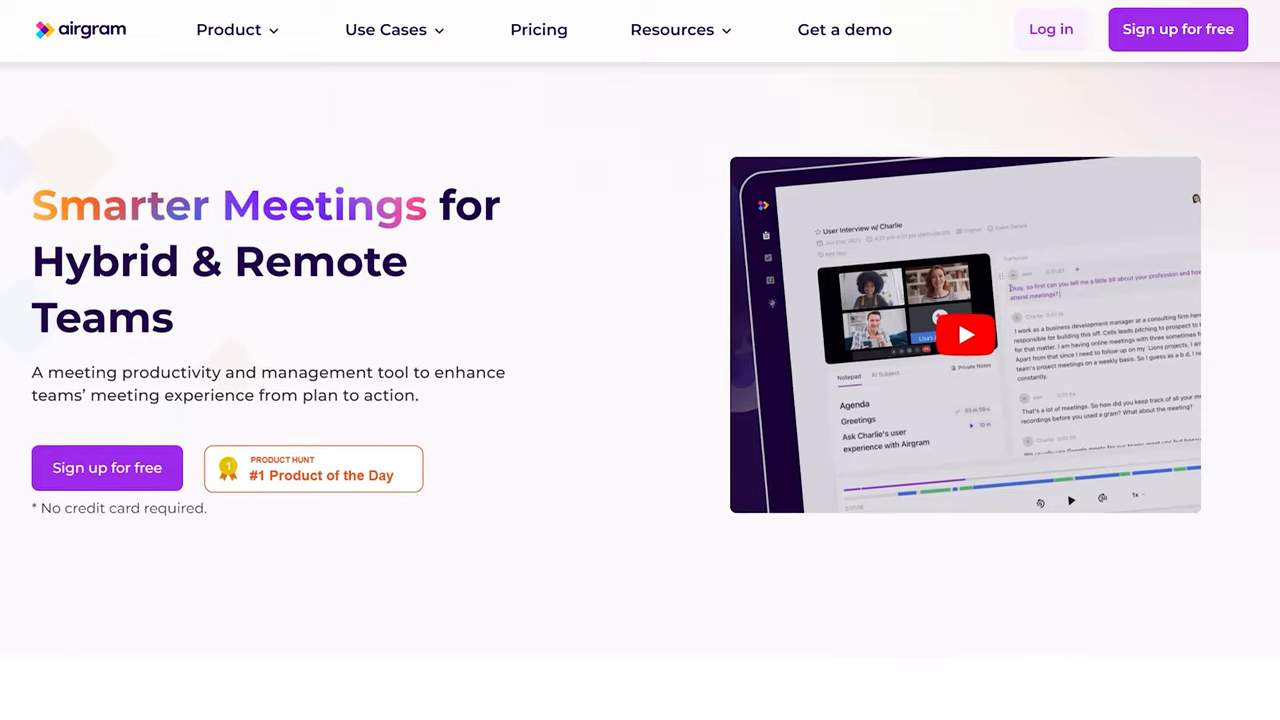